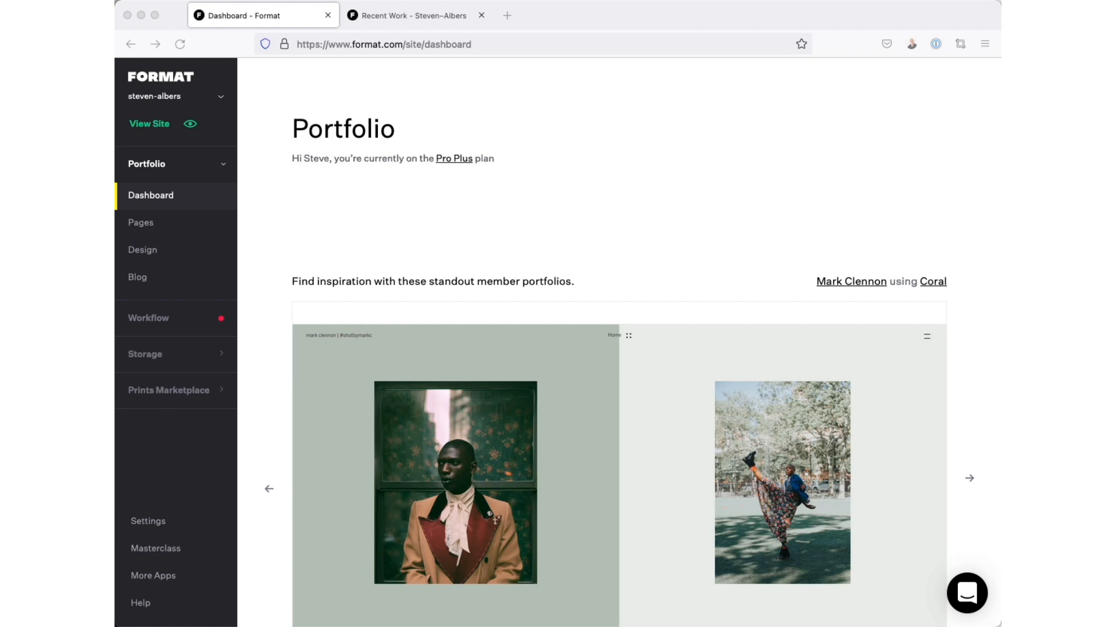
pyautogui.moveTo(405, 170)
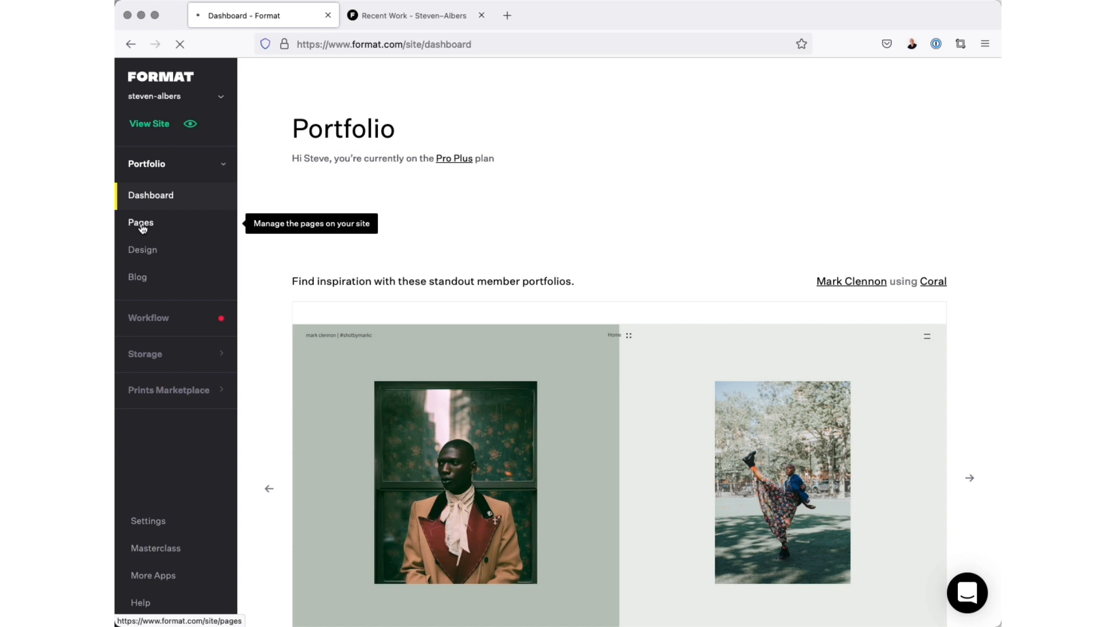
# Step: Go to the Pages list and start editing the Travel gallery
pyautogui.click(140, 223)
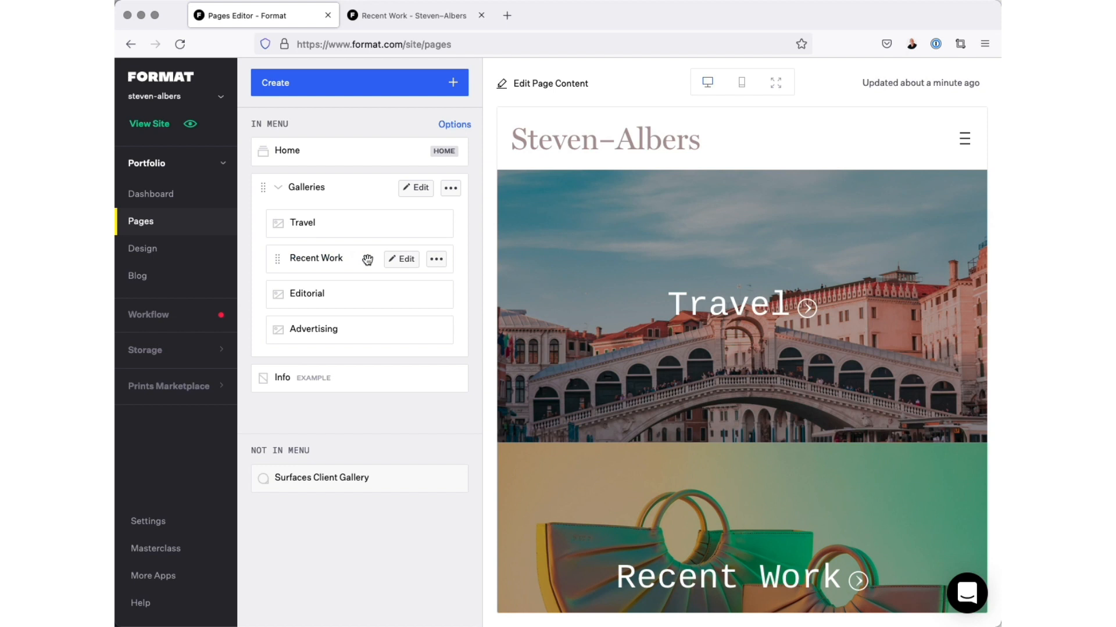
pyautogui.moveTo(405, 262)
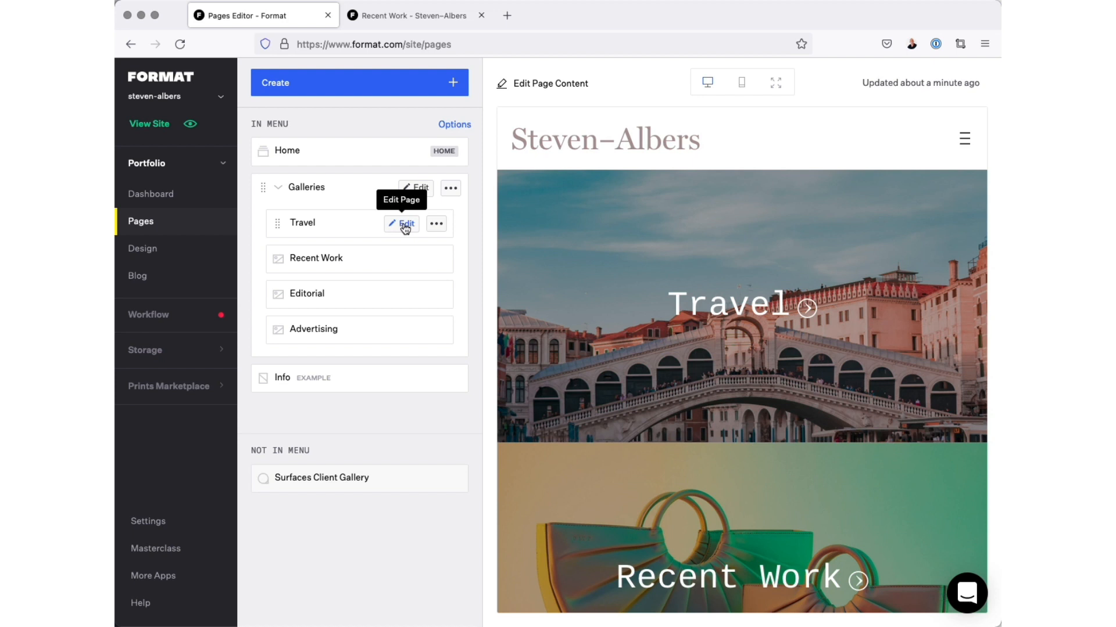
pyautogui.click(404, 223)
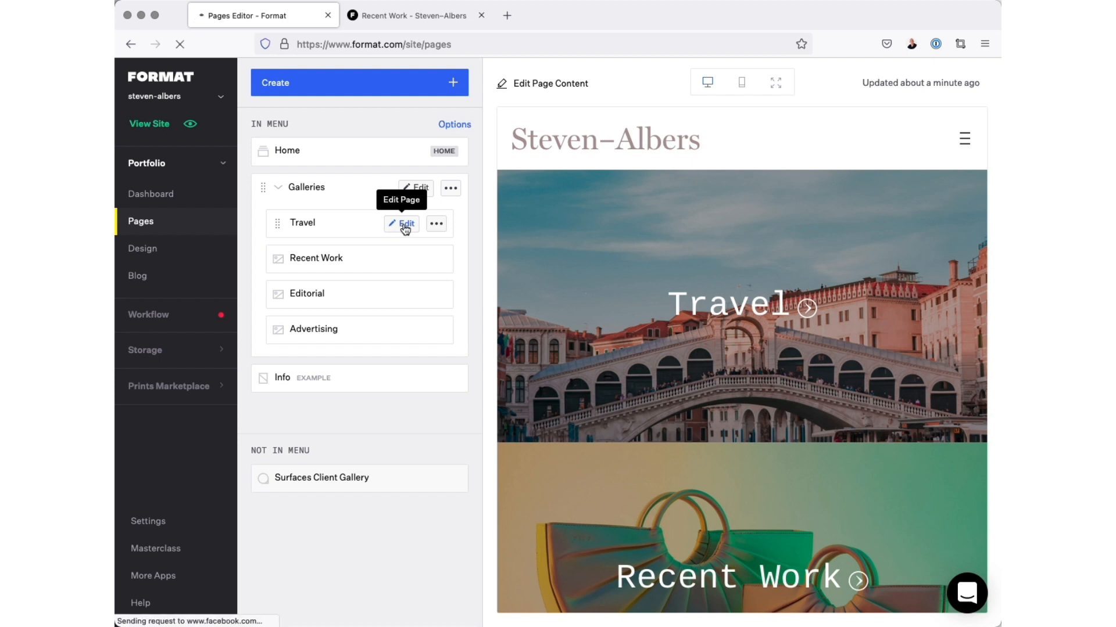
# Step: Show the Travel gallery's Settings and bring the Cover Image section with the gondola photo into view
pyautogui.click(405, 223)
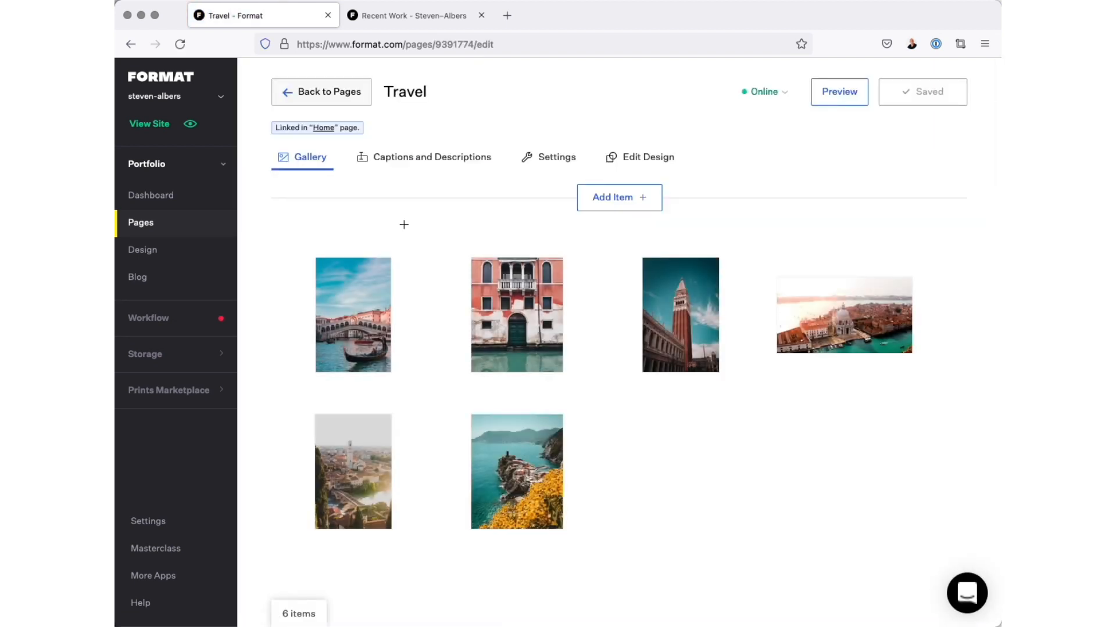
pyautogui.moveTo(844, 315)
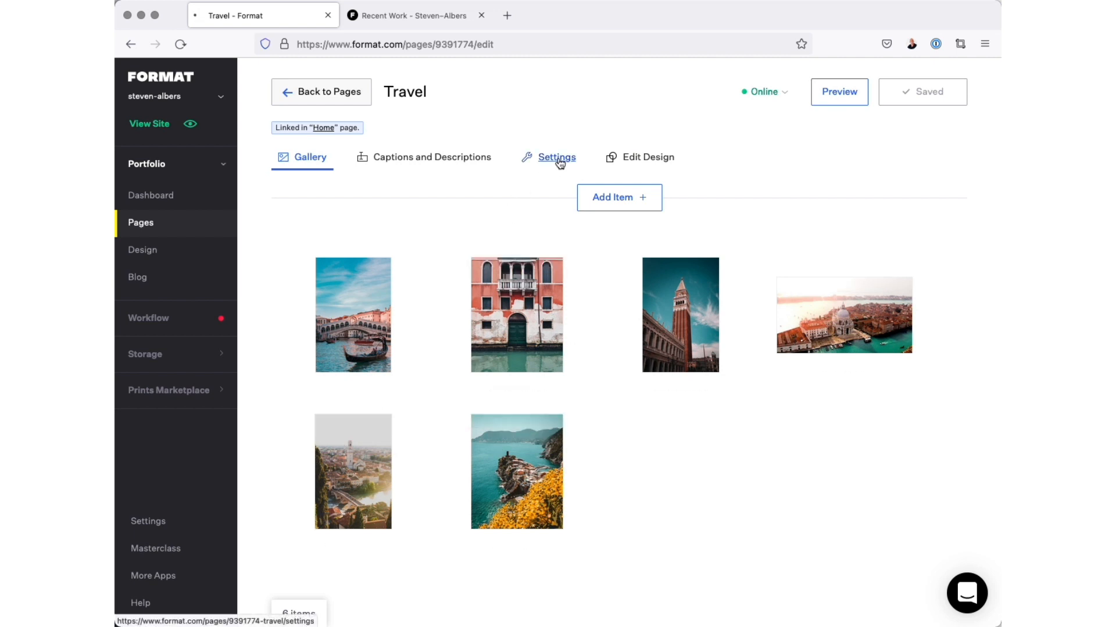
pyautogui.click(557, 157)
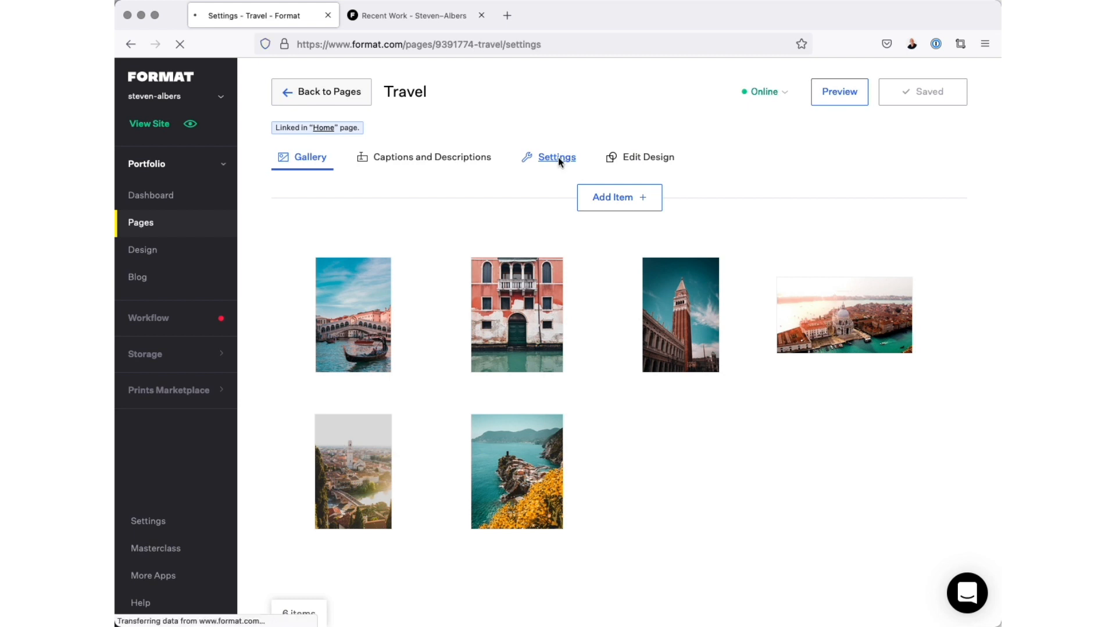
pyautogui.click(557, 157)
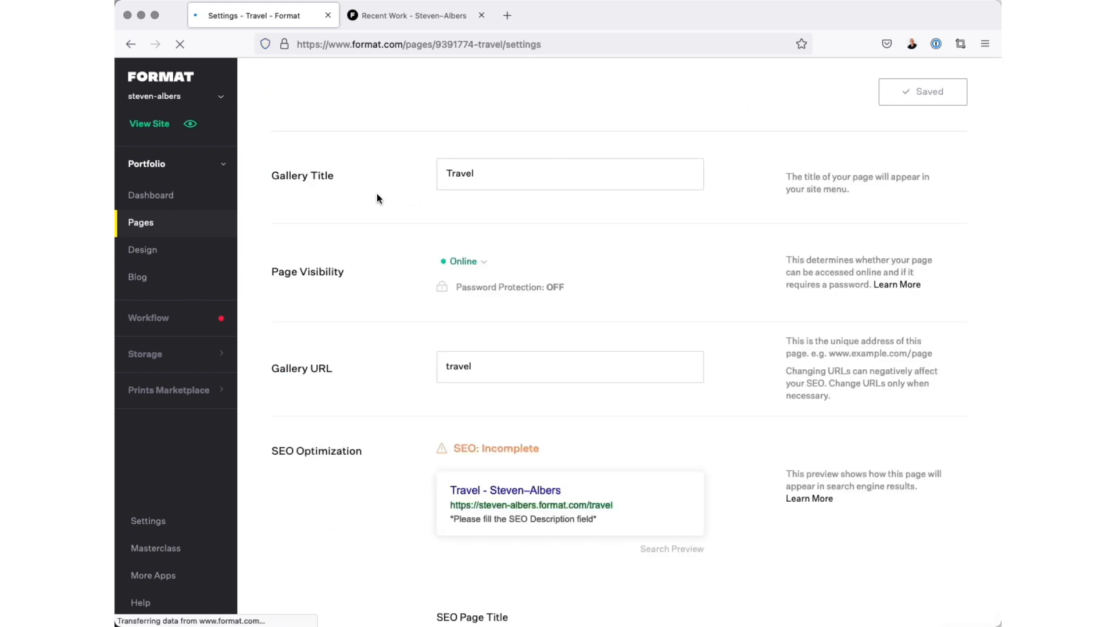
pyautogui.scroll(-3)
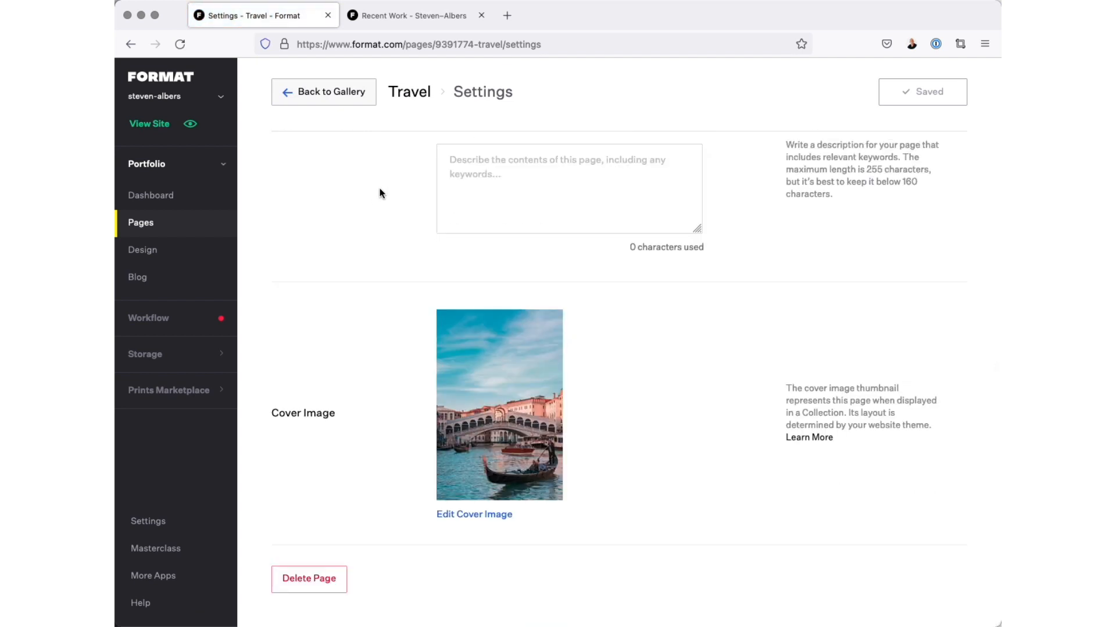
pyautogui.moveTo(532, 557)
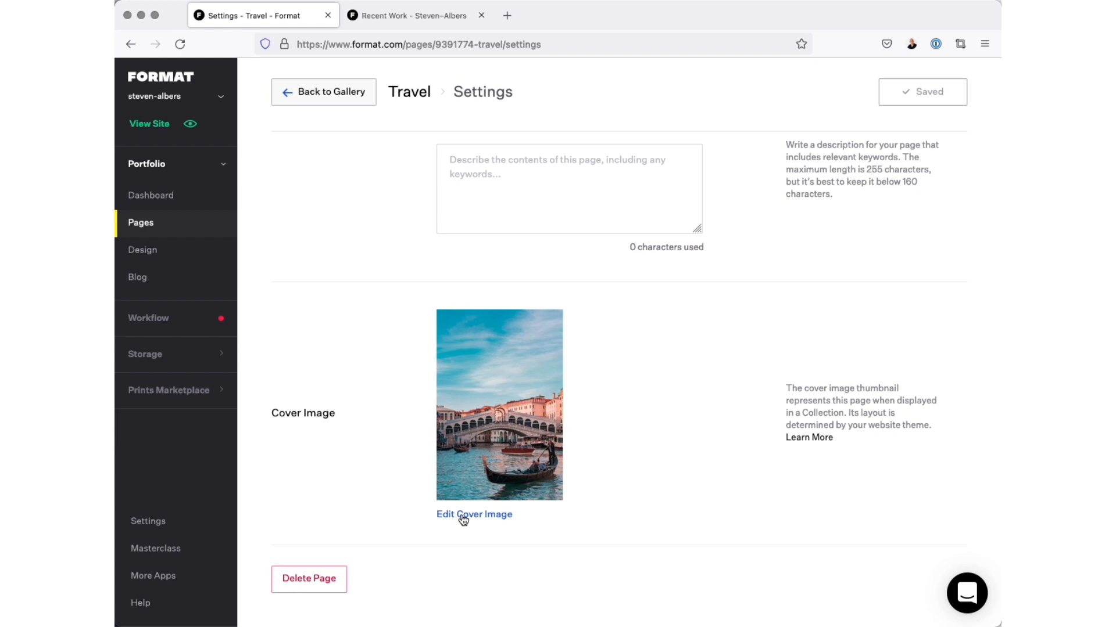
# Step: Zoom and recrop the gondola cover to frame the Rialto Bridge, apply it, and reopen the crop editor
pyautogui.click(474, 515)
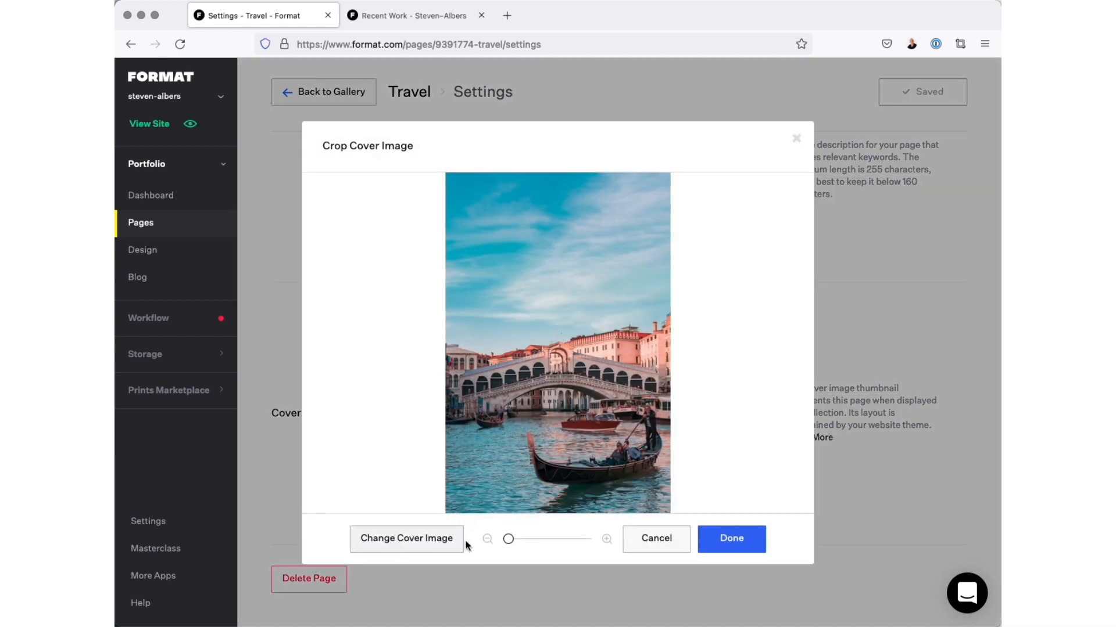
pyautogui.moveTo(508, 538); pyautogui.dragTo(517, 538)
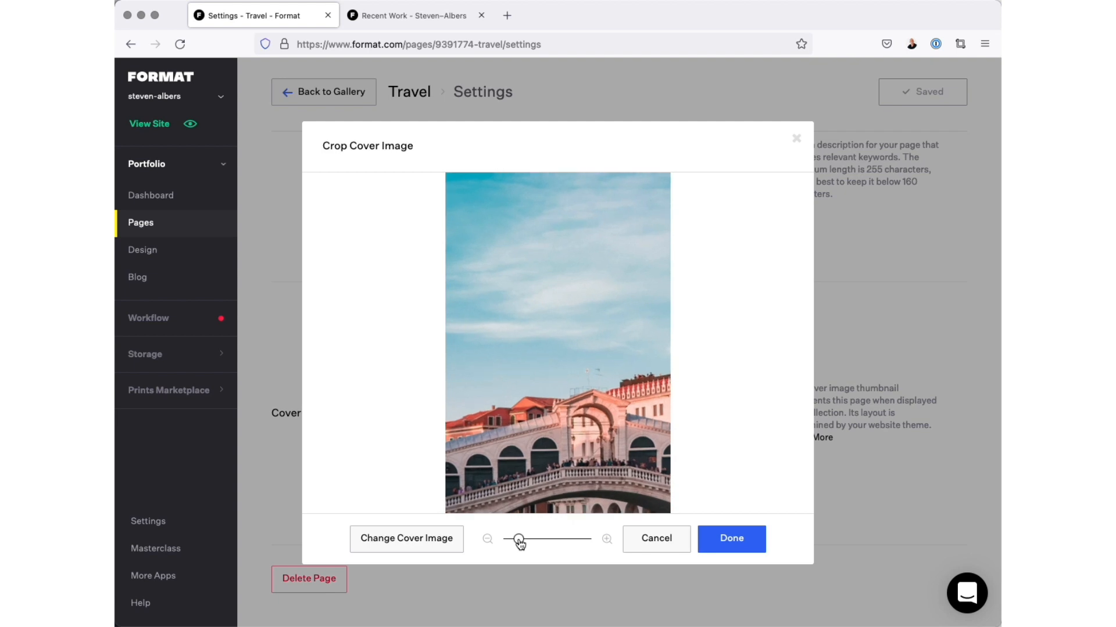
pyautogui.moveTo(519, 539); pyautogui.dragTo(515, 539)
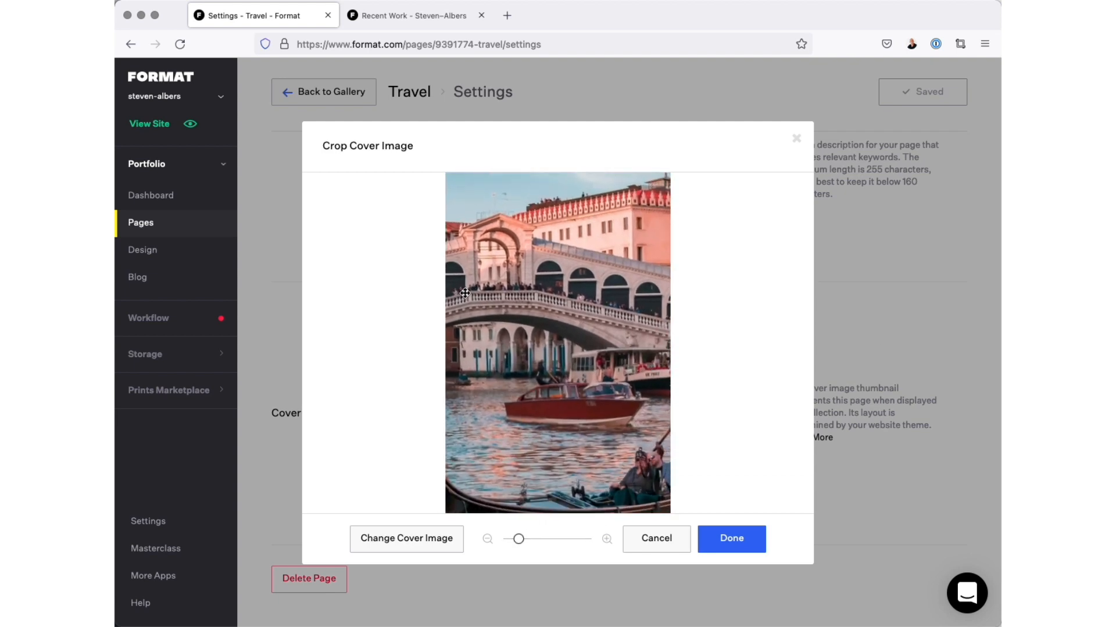
pyautogui.moveTo(464, 294); pyautogui.dragTo(547, 360)
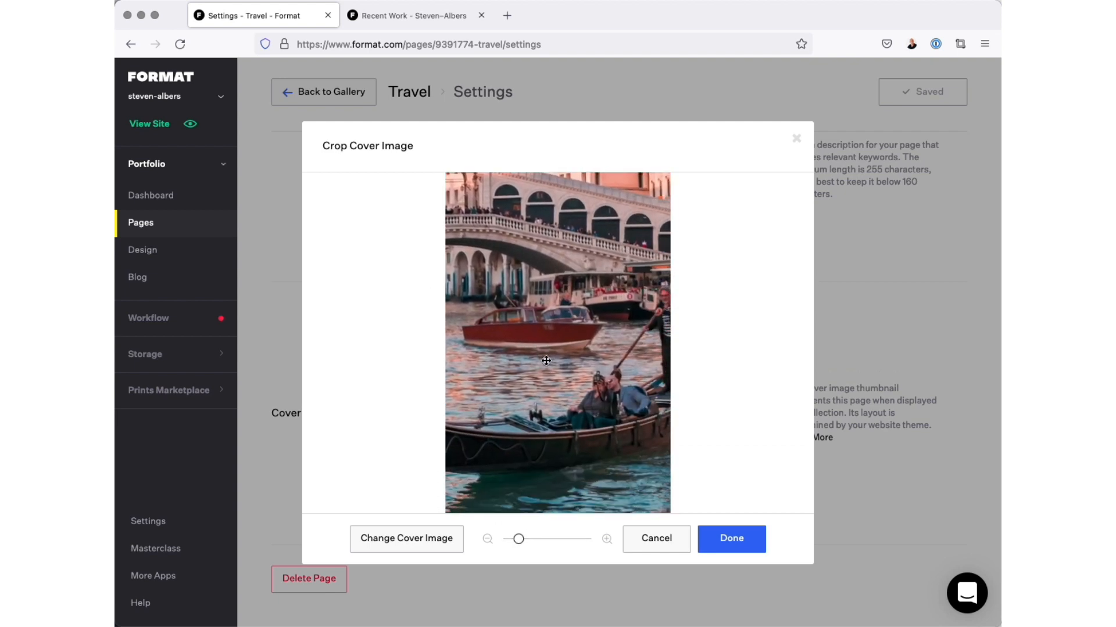
pyautogui.moveTo(547, 360); pyautogui.dragTo(660, 436)
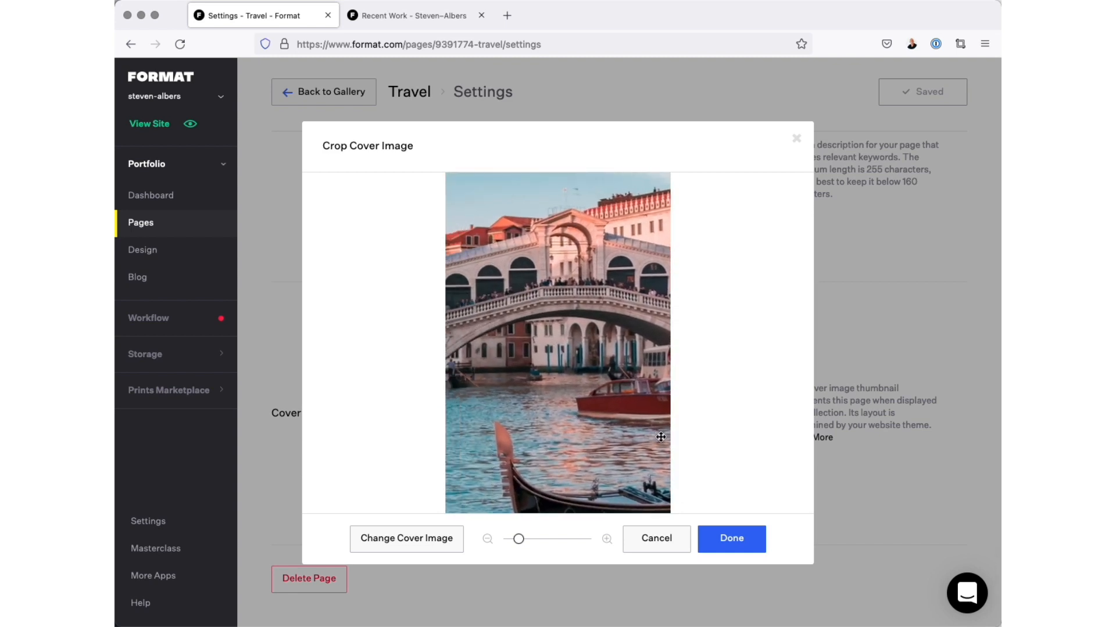
pyautogui.moveTo(660, 437); pyautogui.dragTo(649, 473)
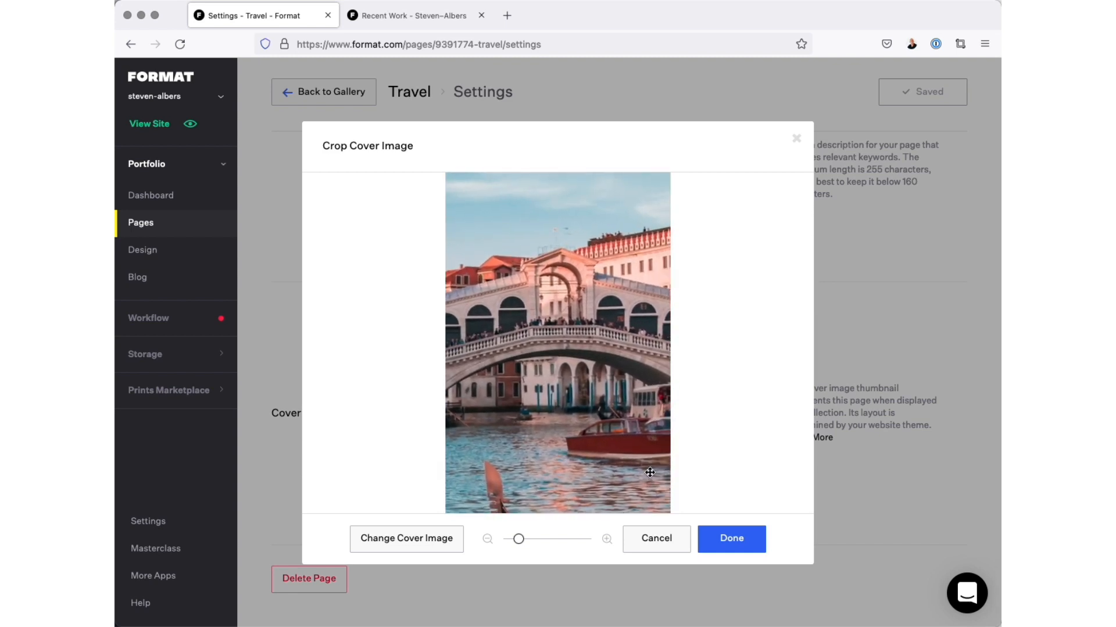
pyautogui.click(731, 538)
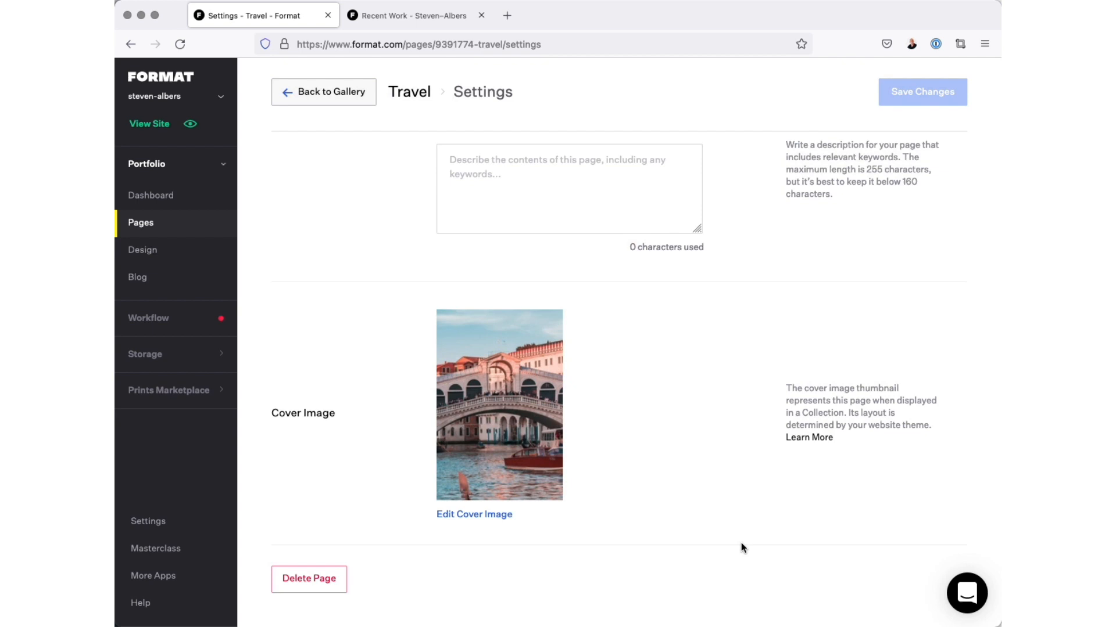
pyautogui.click(474, 515)
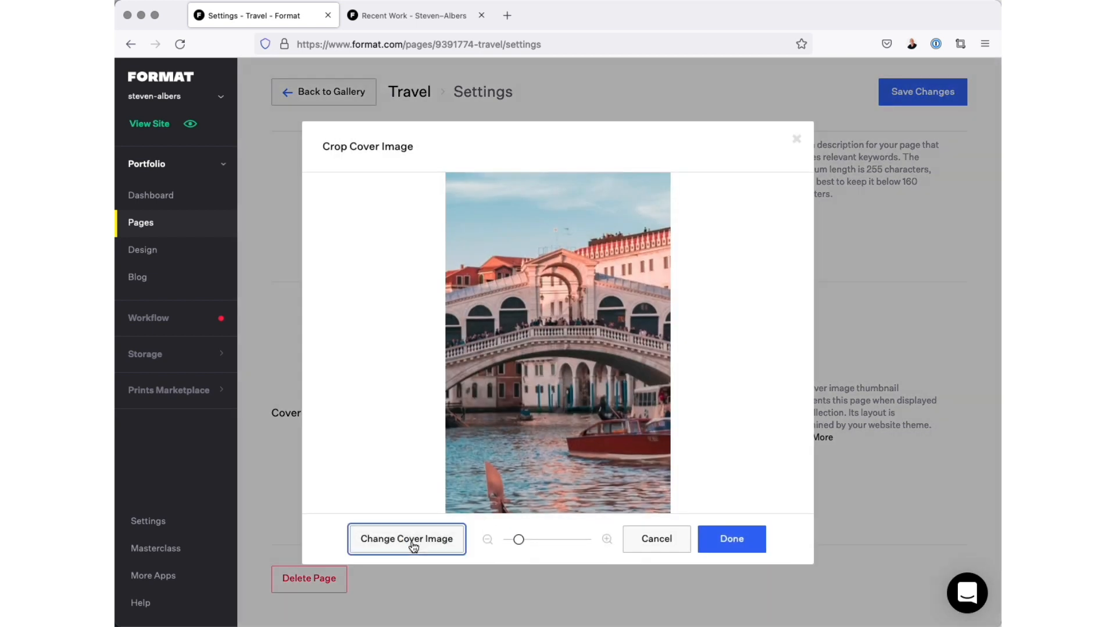
# Step: Change the cover image by importing from Format, browsing the Travel gallery for the aerial Venice photo
pyautogui.click(407, 538)
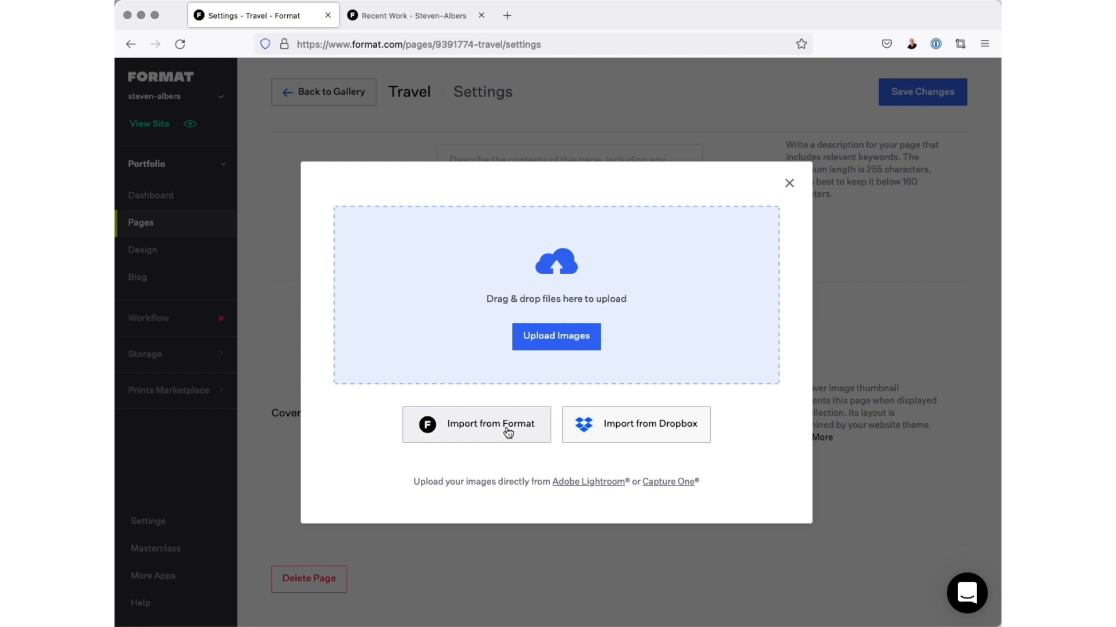
pyautogui.click(477, 424)
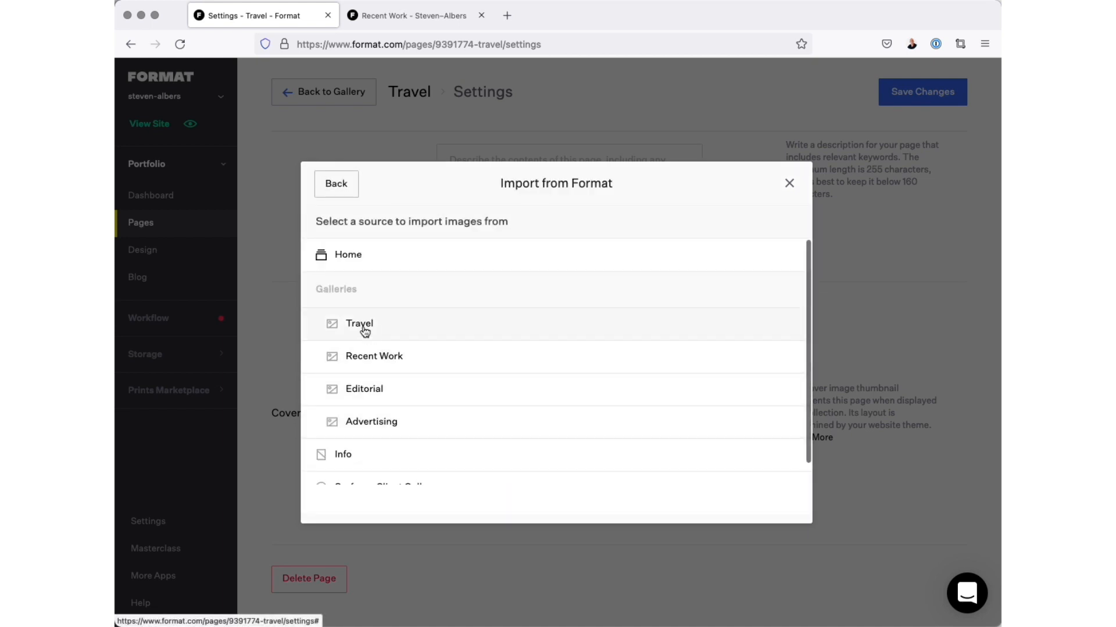
pyautogui.click(359, 324)
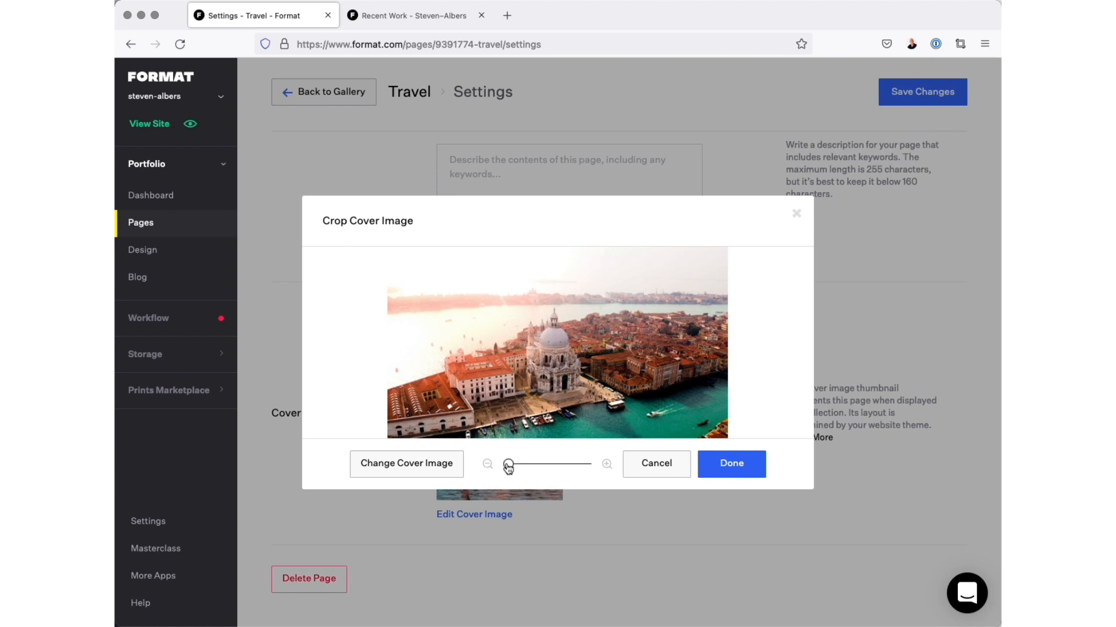
# Step: Crop the aerial Venice photo around the domed church, apply it as cover, and save the Travel settings
pyautogui.moveTo(506, 463); pyautogui.dragTo(512, 464)
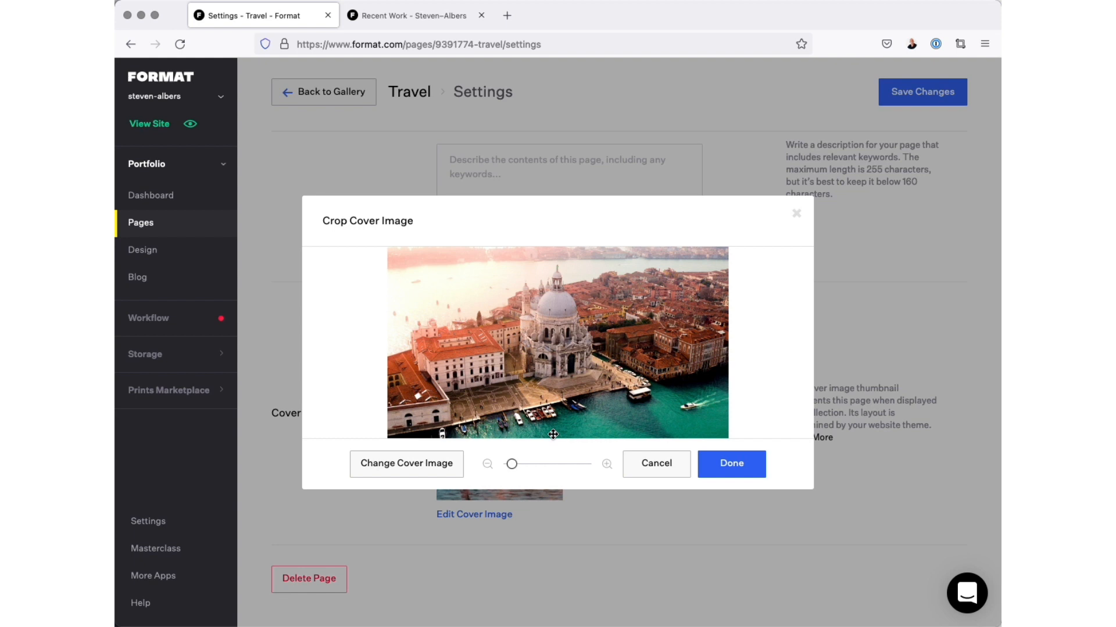
pyautogui.moveTo(553, 434); pyautogui.dragTo(547, 395)
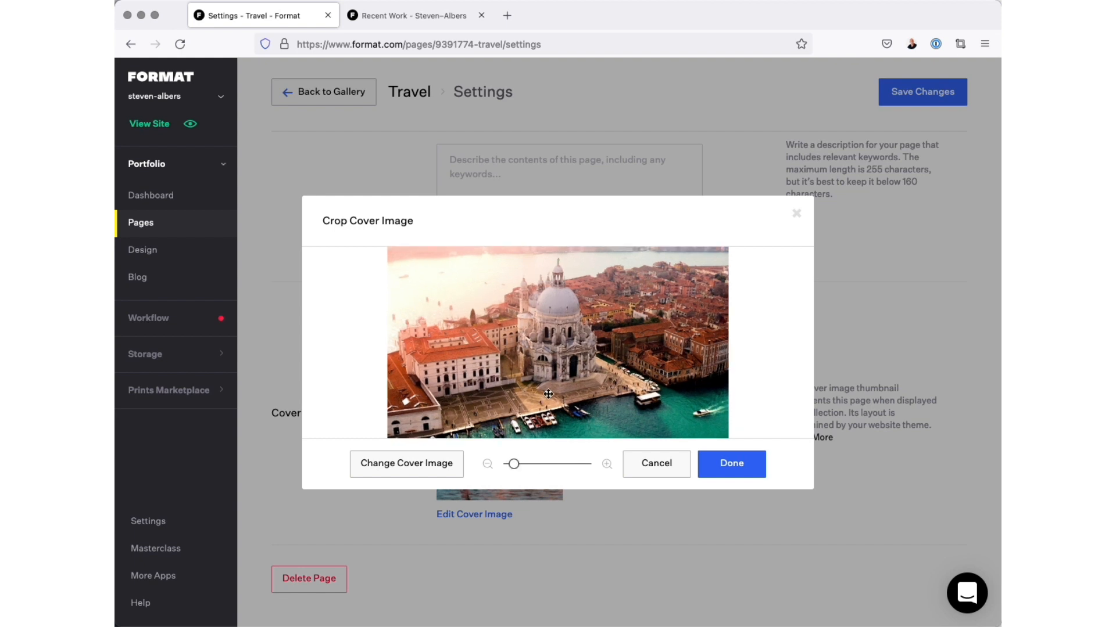
pyautogui.moveTo(547, 395); pyautogui.dragTo(546, 392)
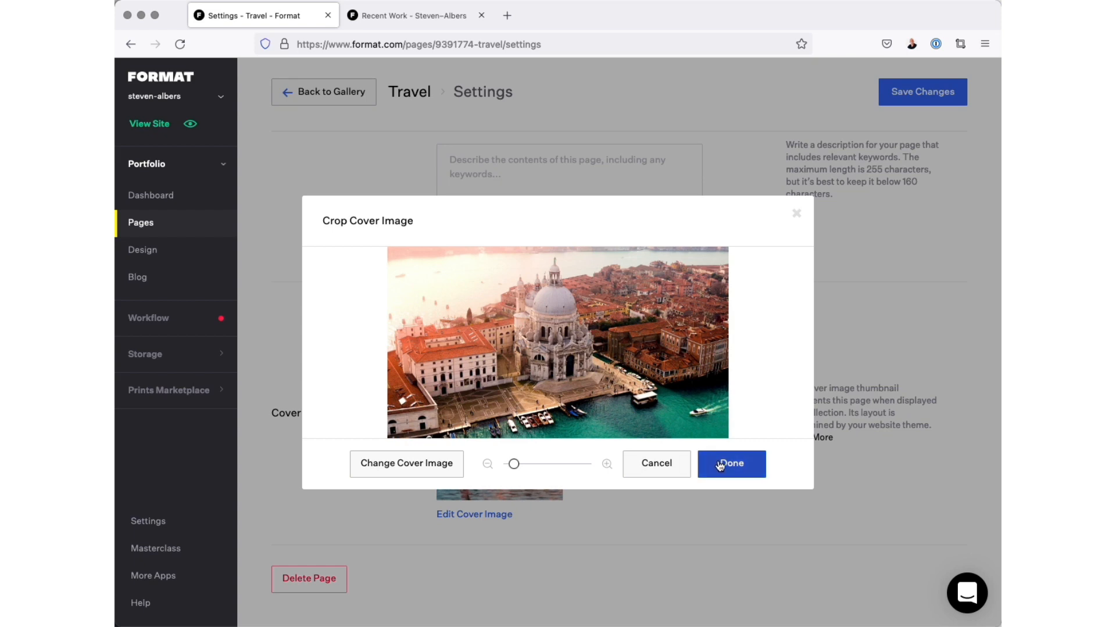
pyautogui.click(730, 464)
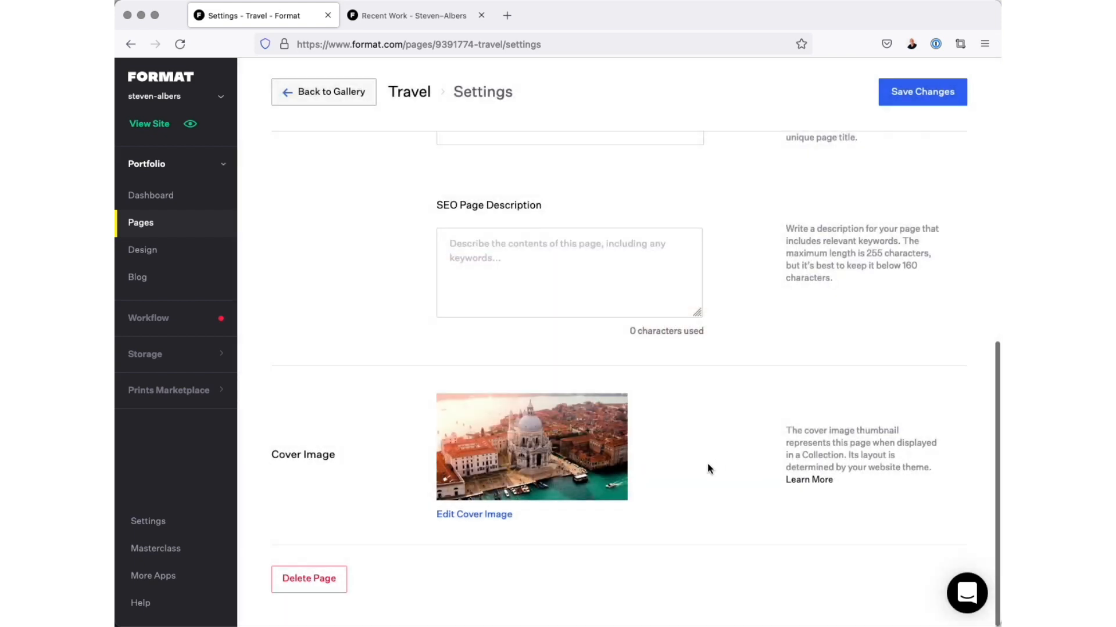
pyautogui.moveTo(560, 468)
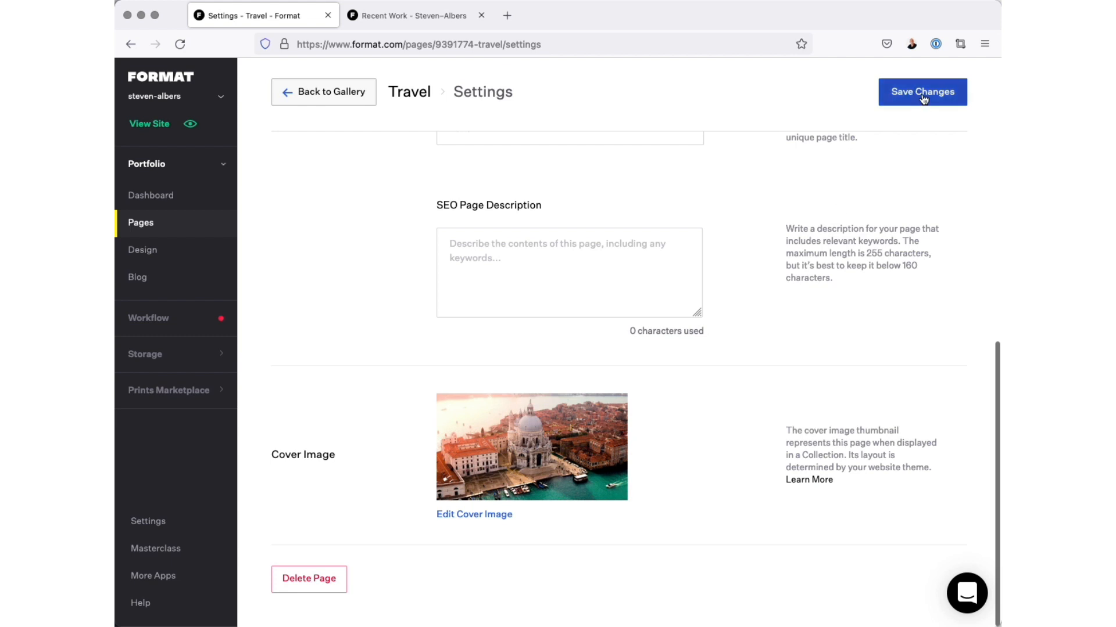
pyautogui.click(921, 92)
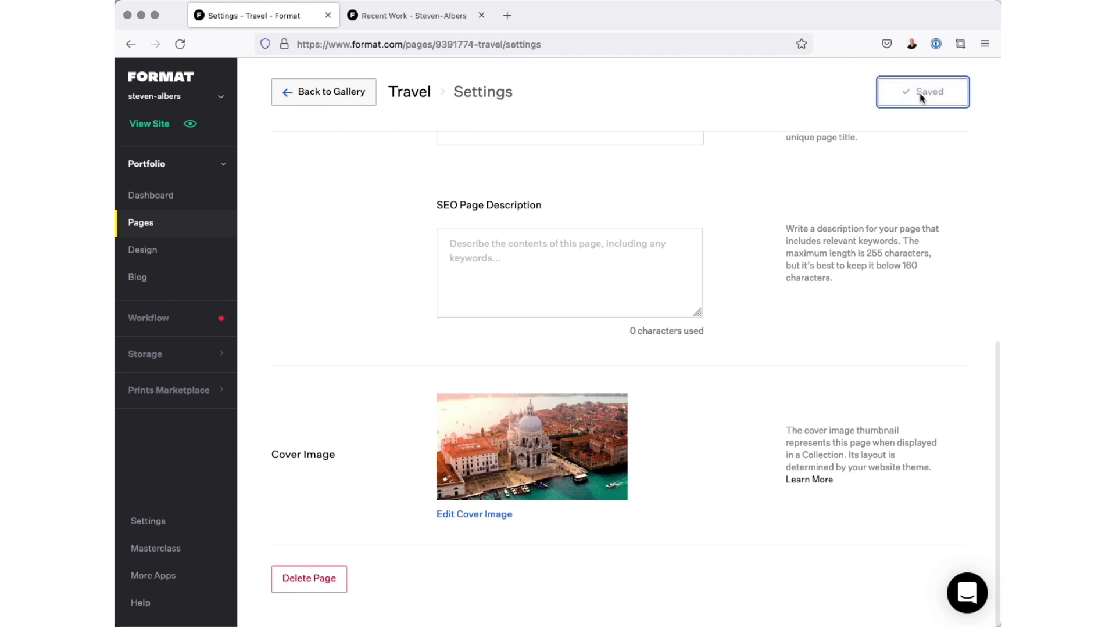
# Step: Go back from the settings to the Travel gallery's six photos
pyautogui.click(323, 92)
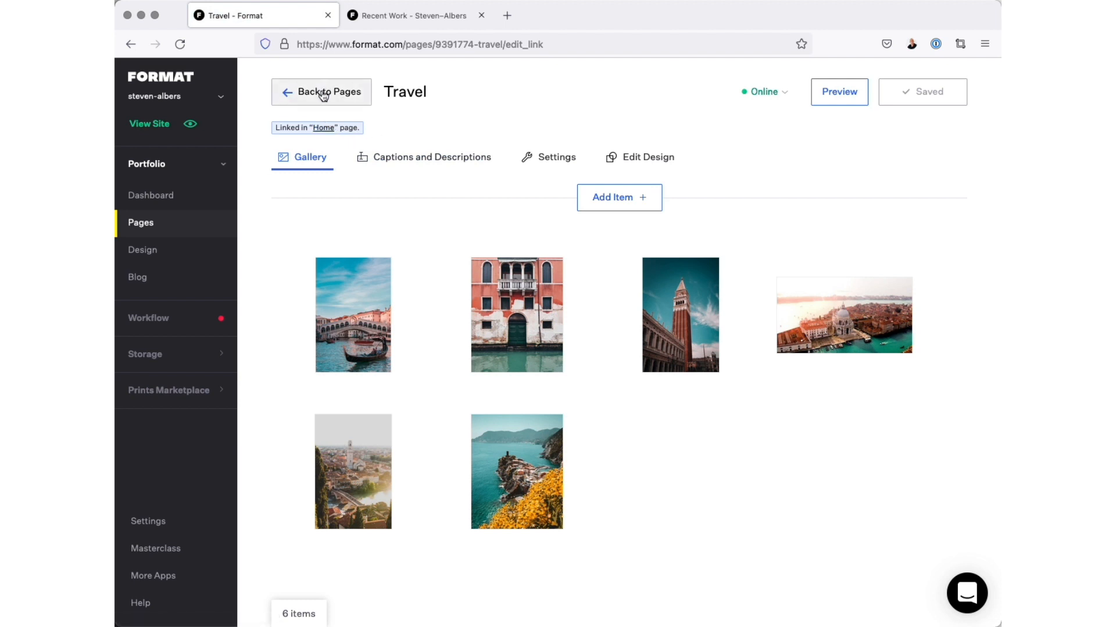
# Step: Return to the Pages list, where the preview shows the aerial Venice Travel cover, and edit the Home page
pyautogui.click(328, 92)
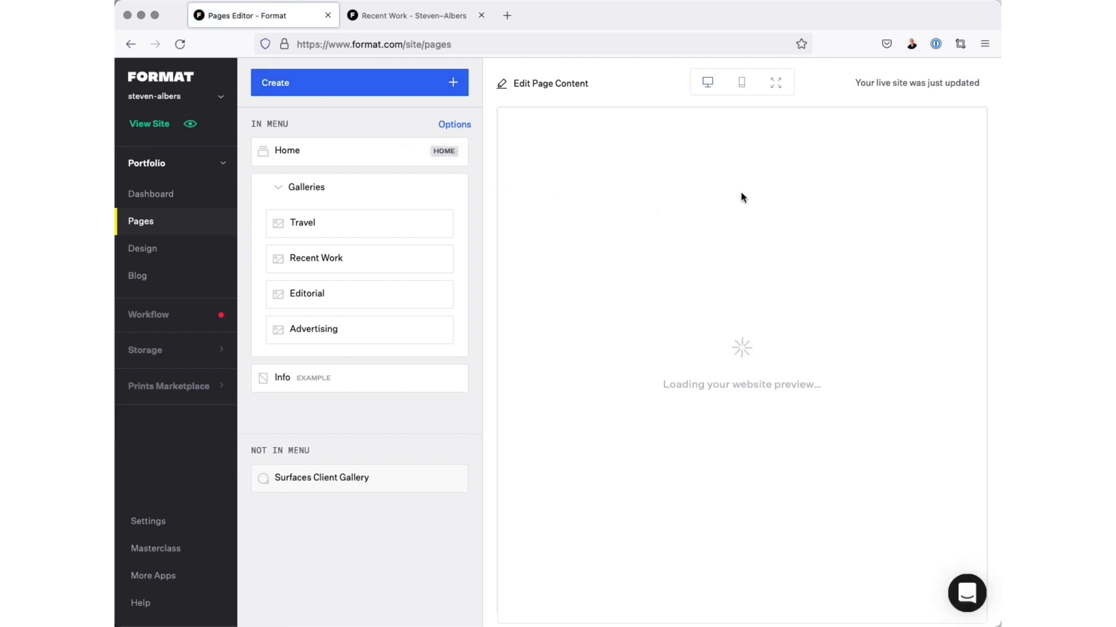
pyautogui.moveTo(809, 376)
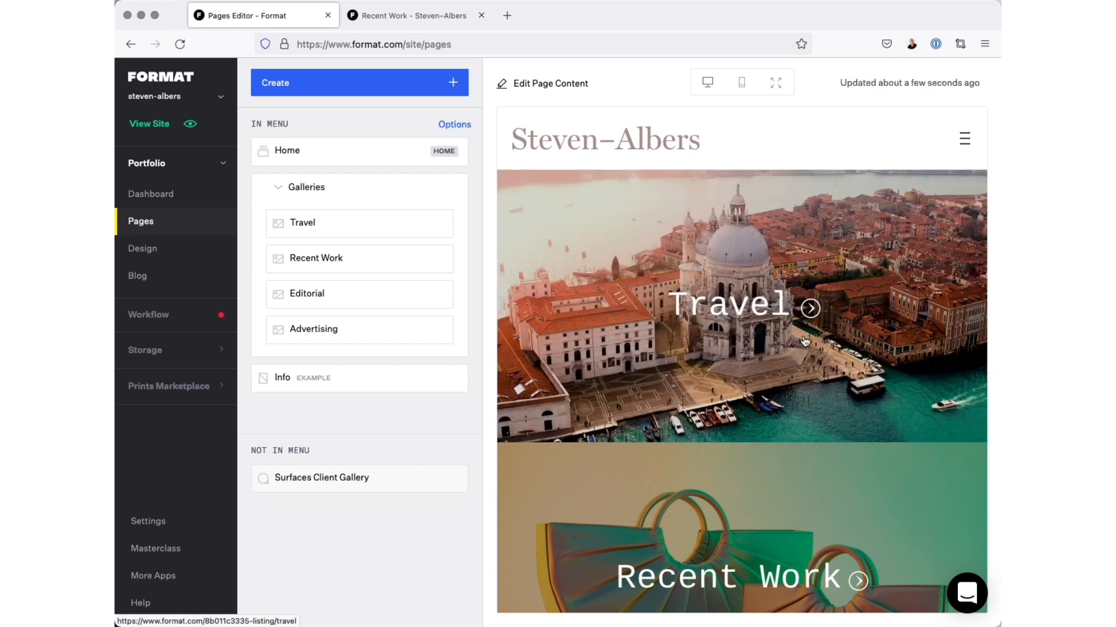
pyautogui.moveTo(748, 335)
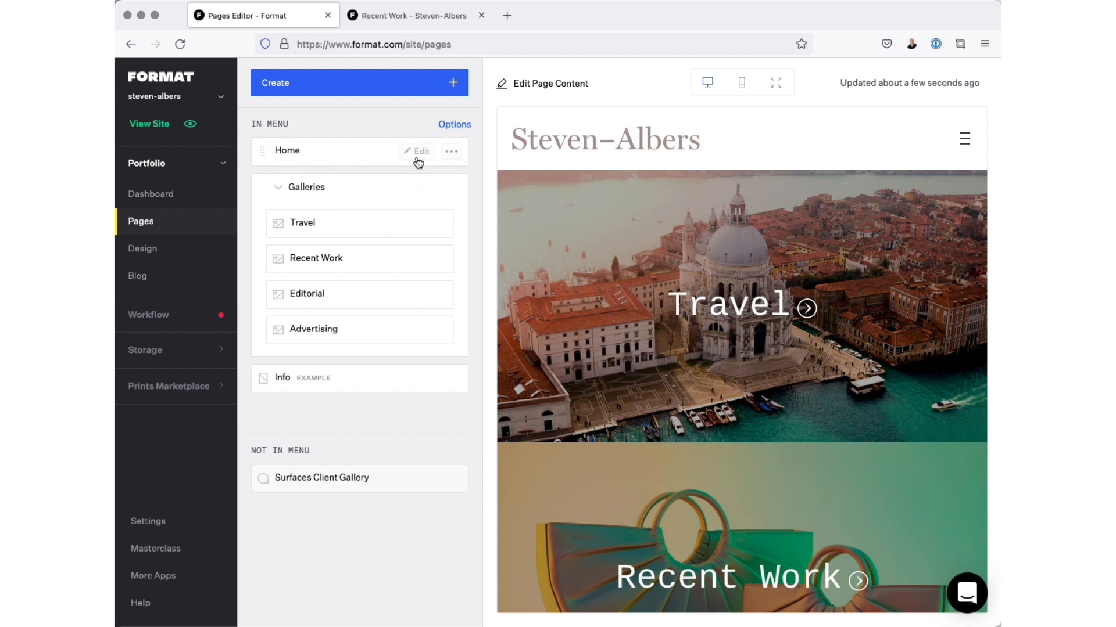
pyautogui.click(416, 151)
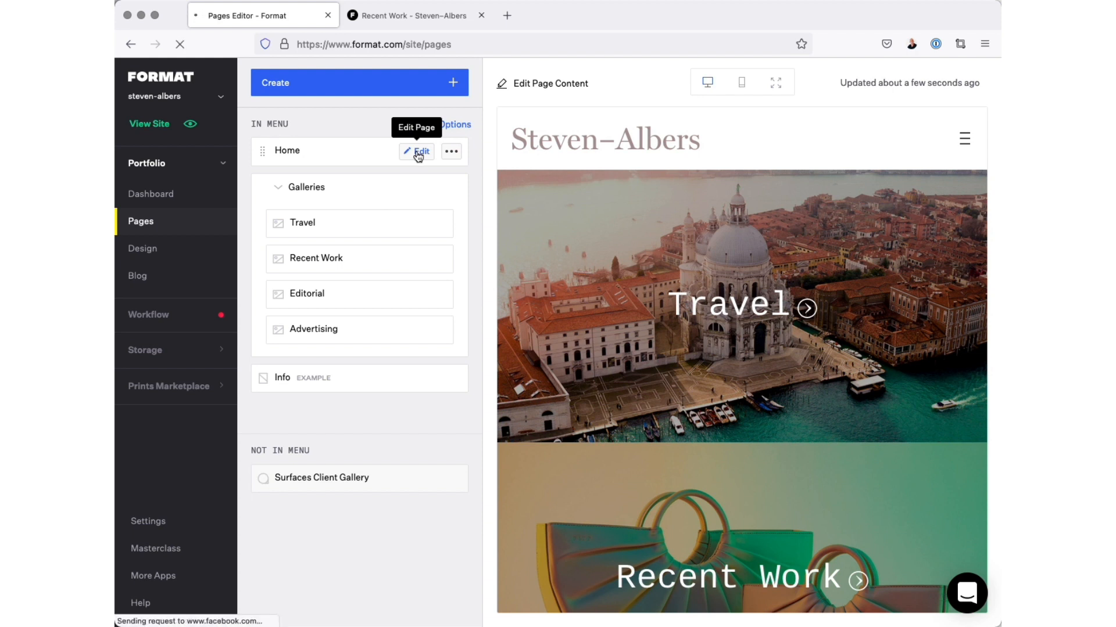
# Step: In the Home collection, start editing the Recent Work gallery's cover image
pyautogui.click(420, 151)
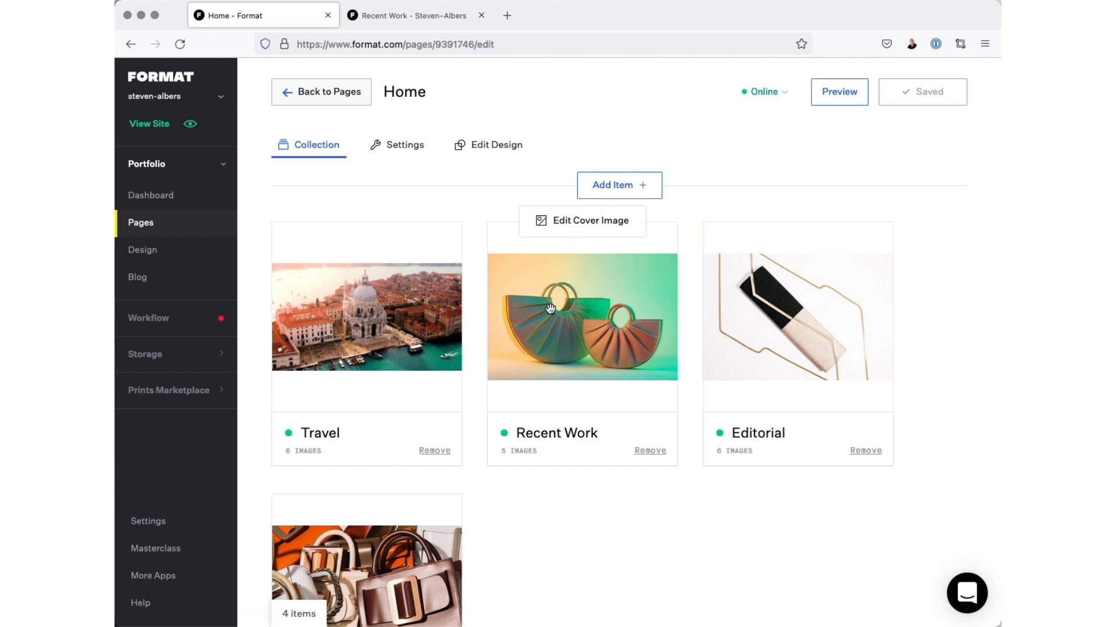
pyautogui.moveTo(770, 322)
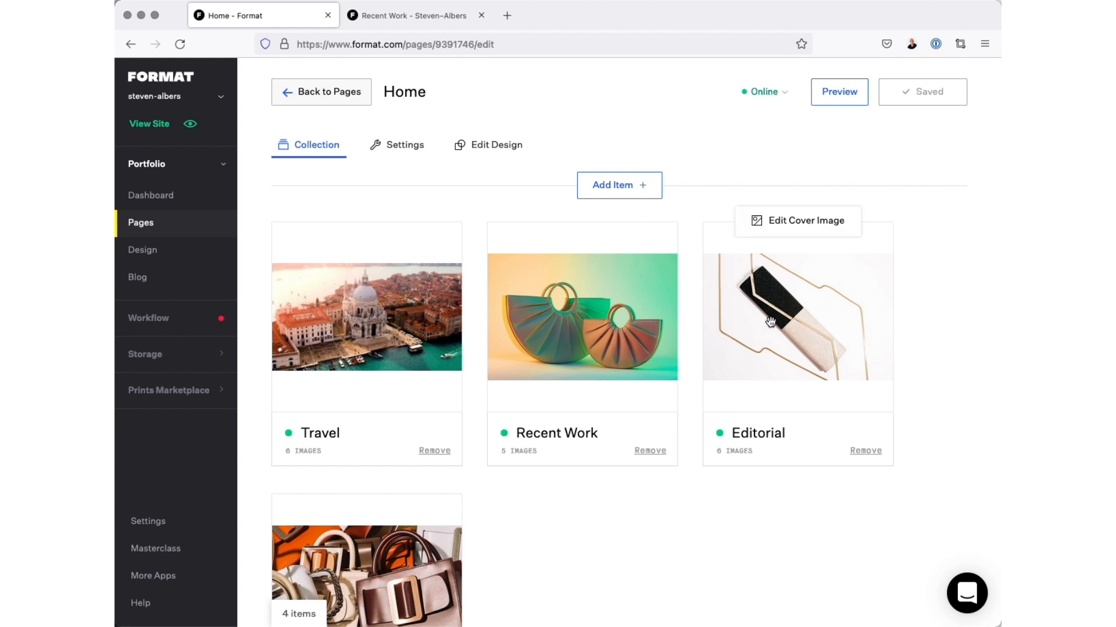
pyautogui.moveTo(394, 387)
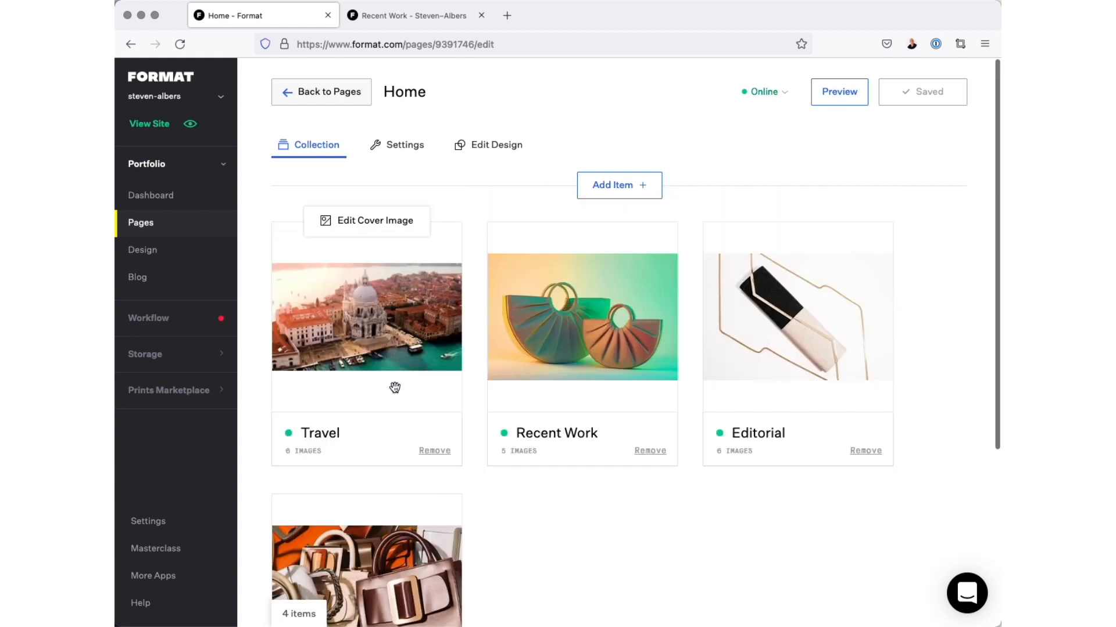
pyautogui.click(376, 220)
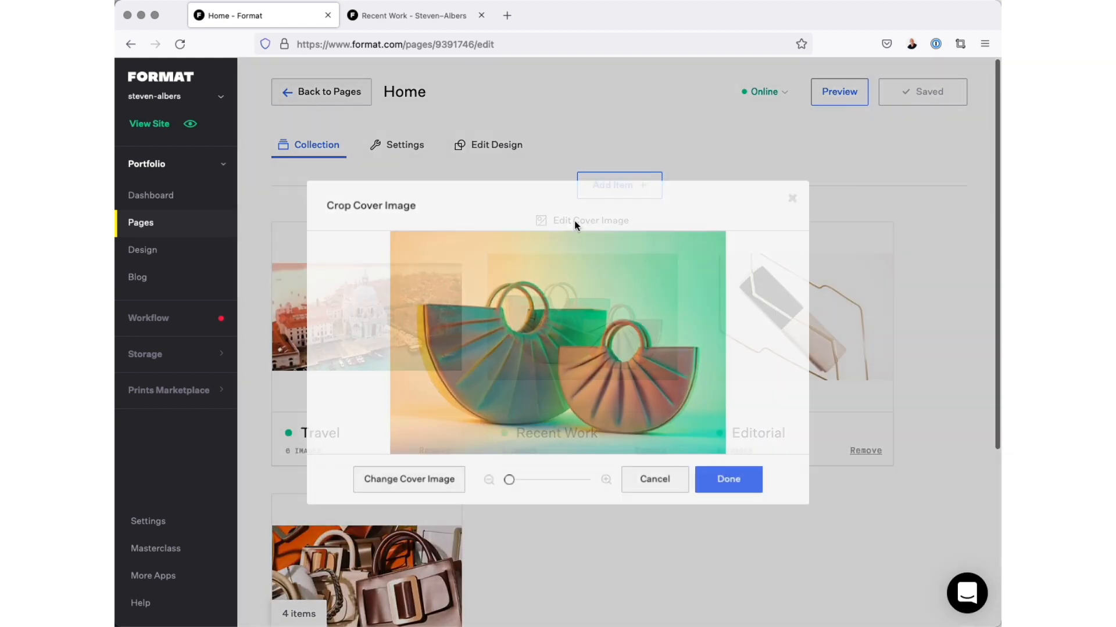
# Step: Set the teal handbag photo from Recent Work as that gallery's cover and save the Home page
pyautogui.click(728, 480)
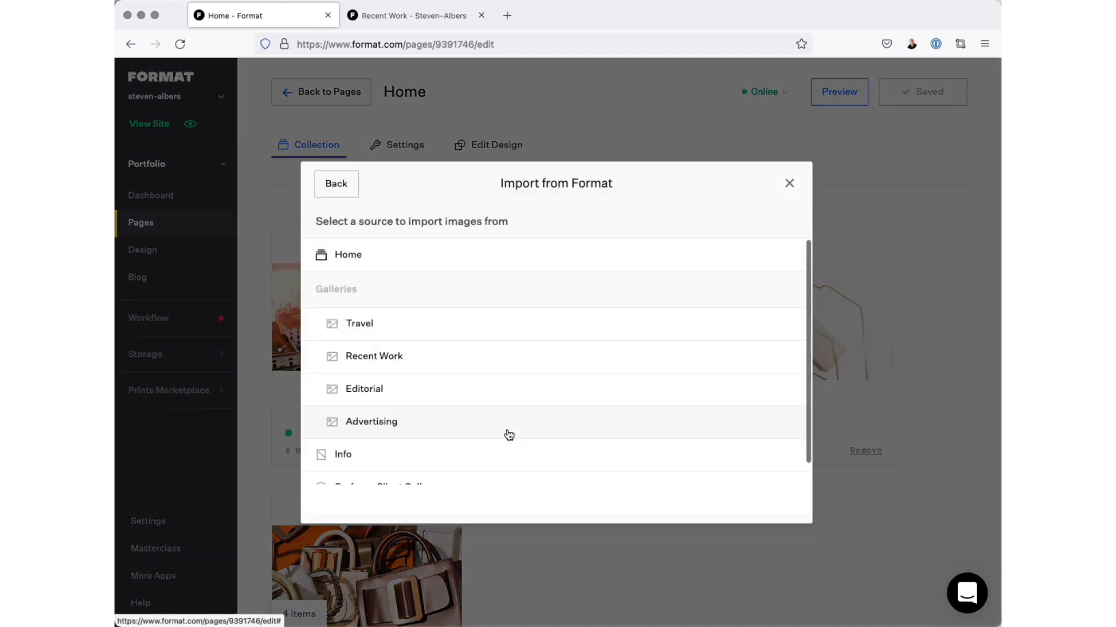
pyautogui.moveTo(390, 362)
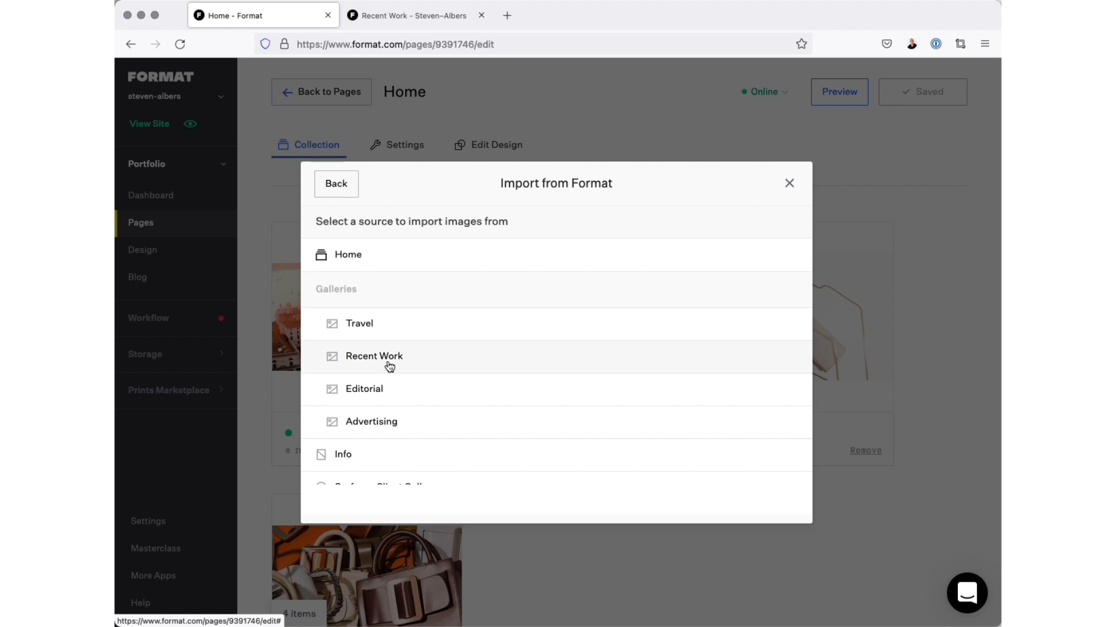
pyautogui.click(373, 356)
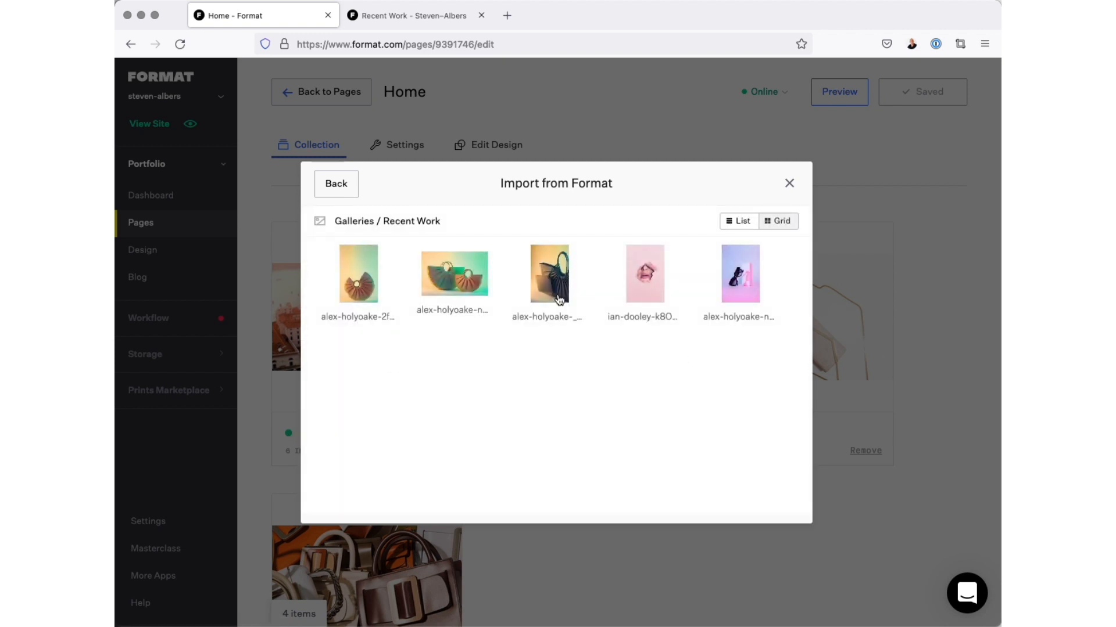
pyautogui.click(548, 274)
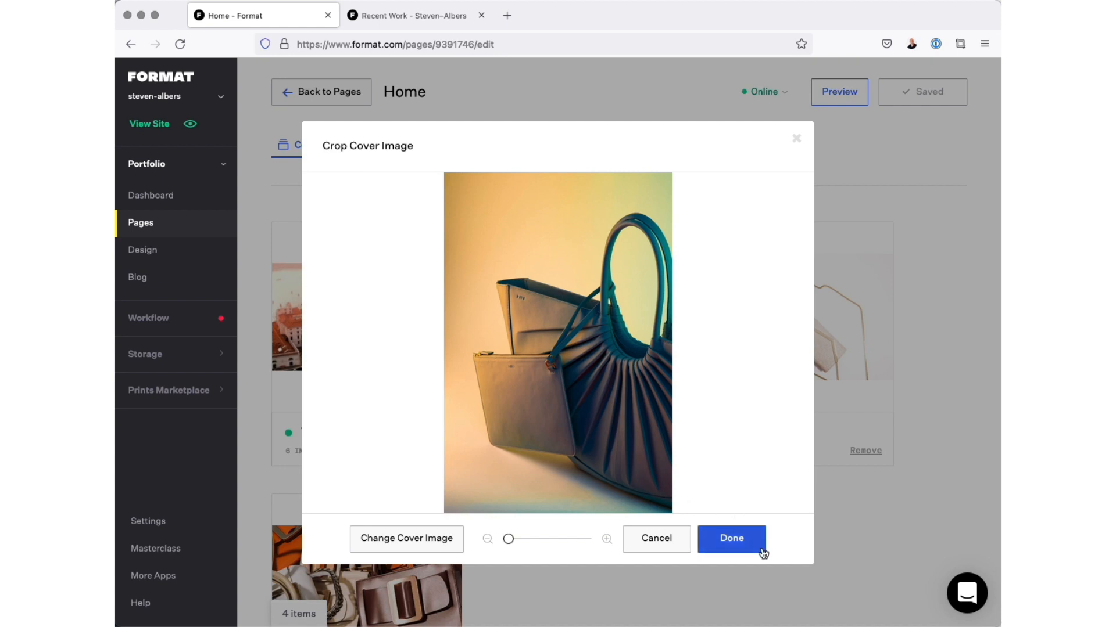
pyautogui.click(731, 538)
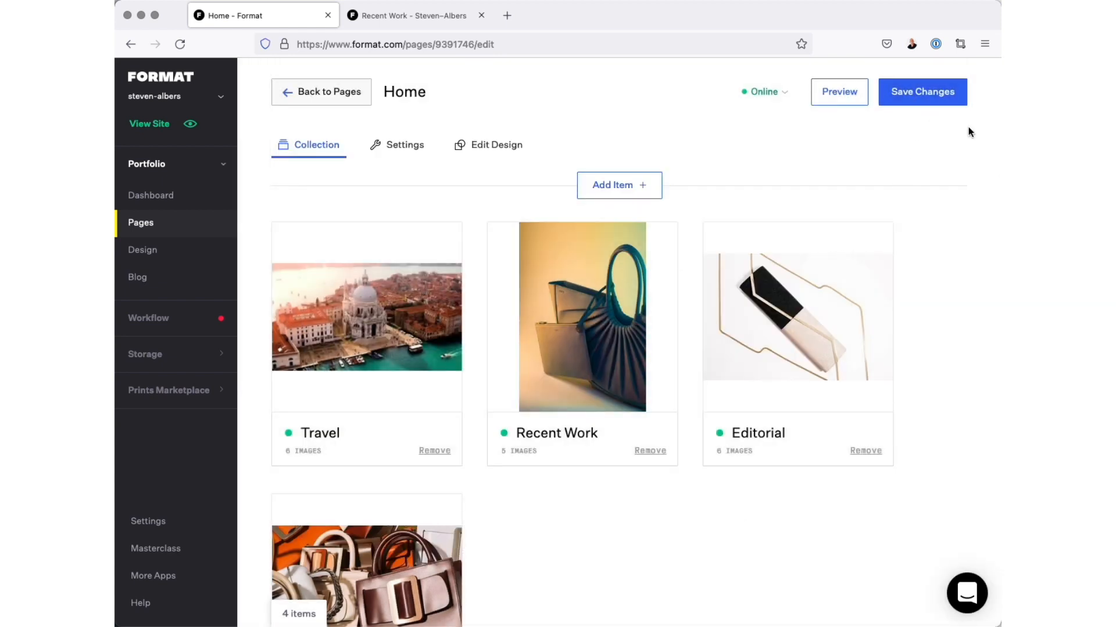
pyautogui.click(921, 92)
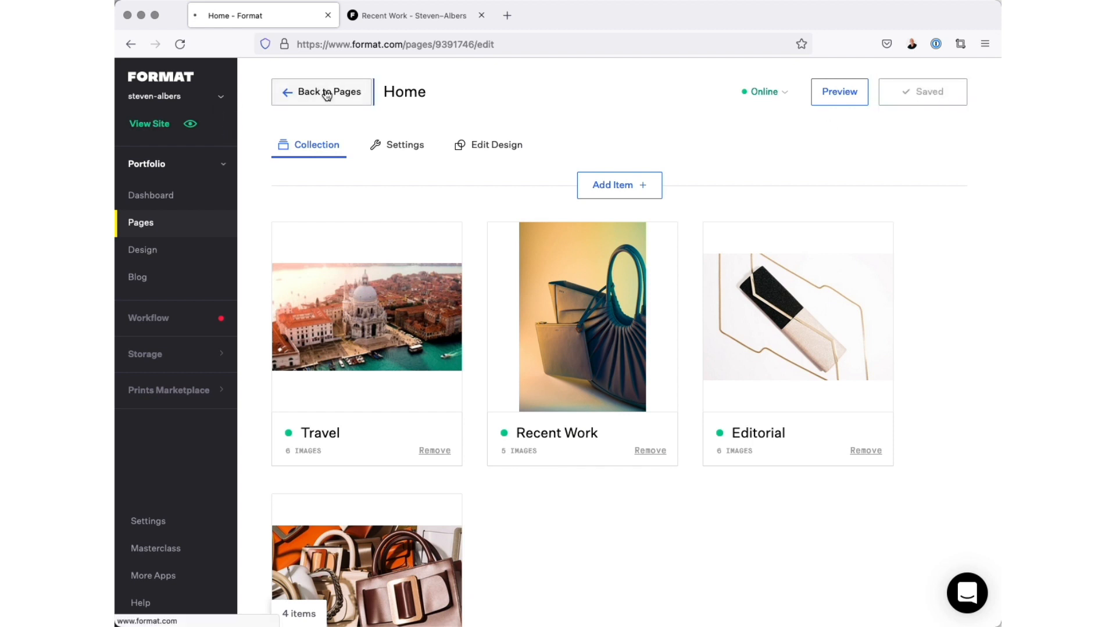
# Step: Return to the Pages list and scroll the preview to check the Venice and handbag covers
pyautogui.click(322, 92)
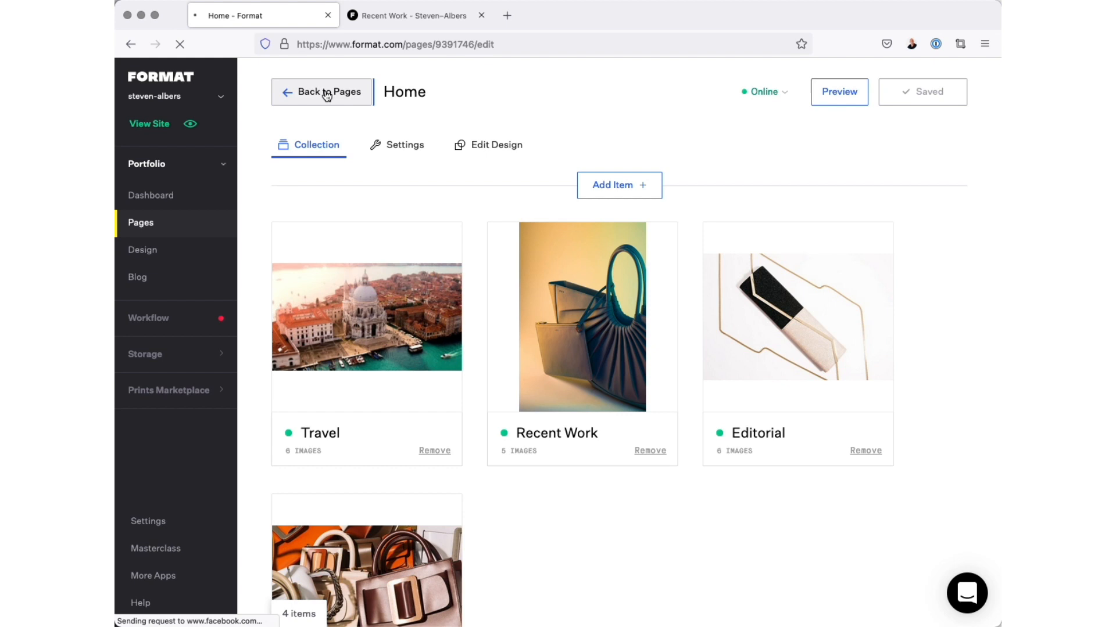
pyautogui.click(321, 91)
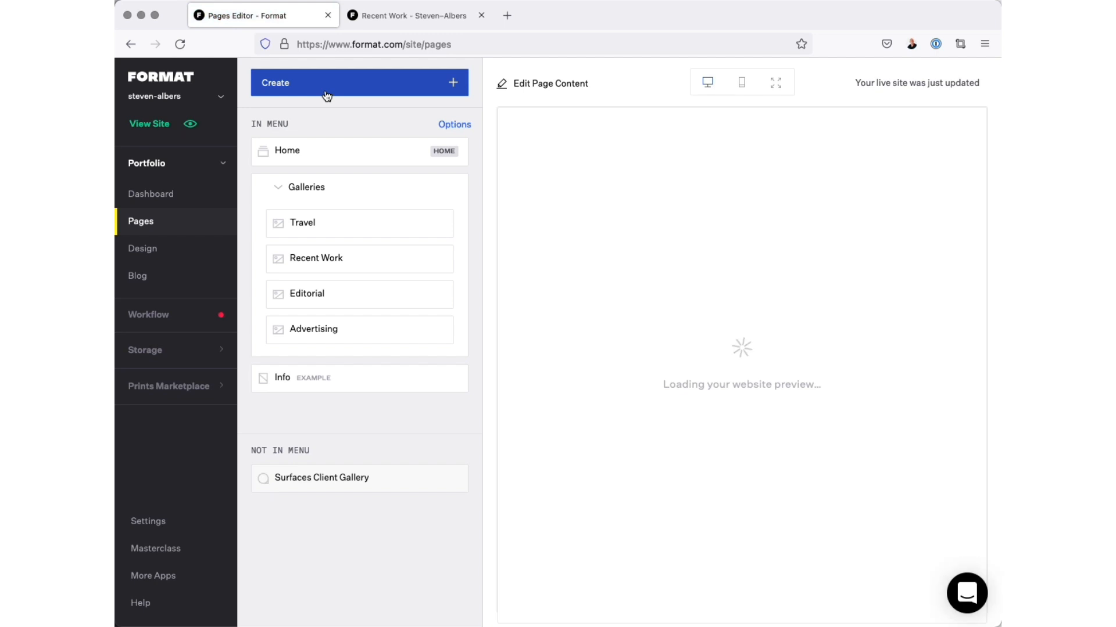
pyautogui.moveTo(527, 416)
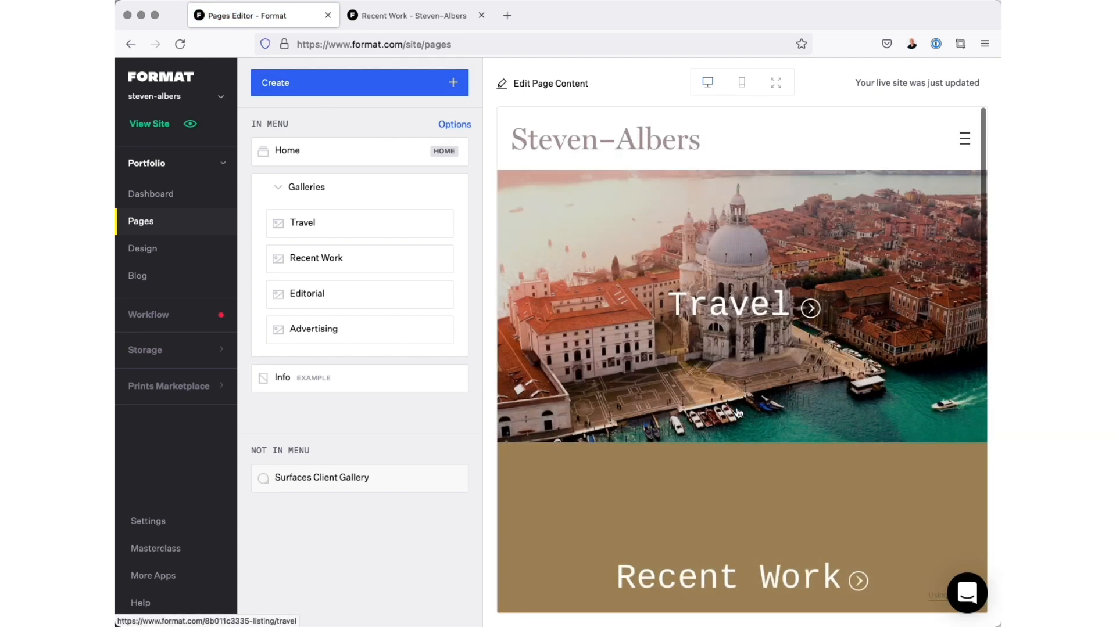
pyautogui.scroll(-3)
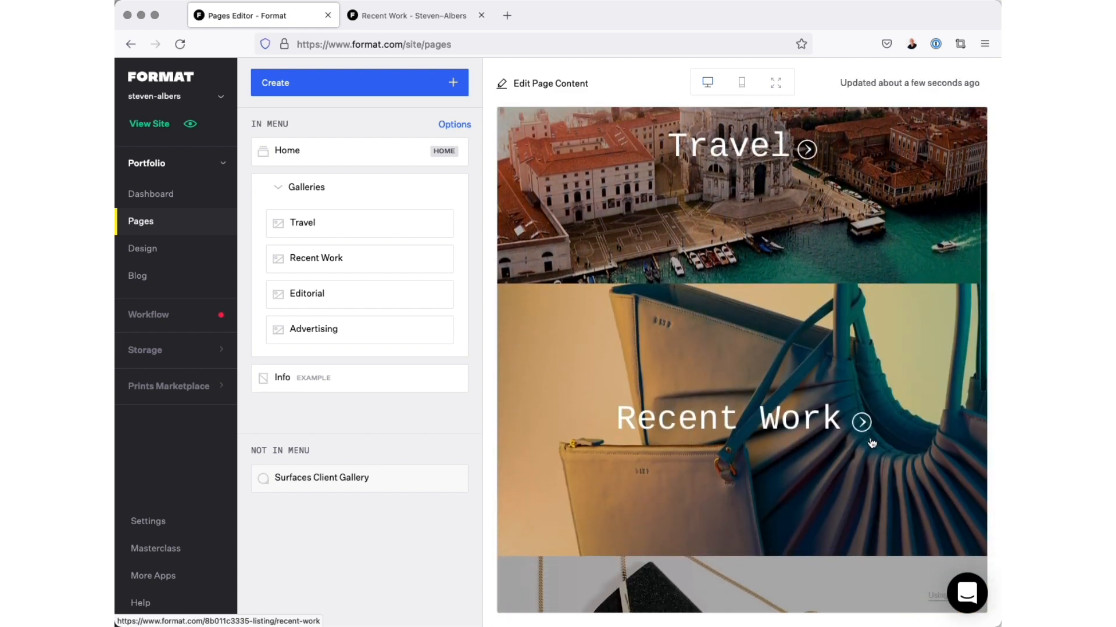
pyautogui.moveTo(899, 416)
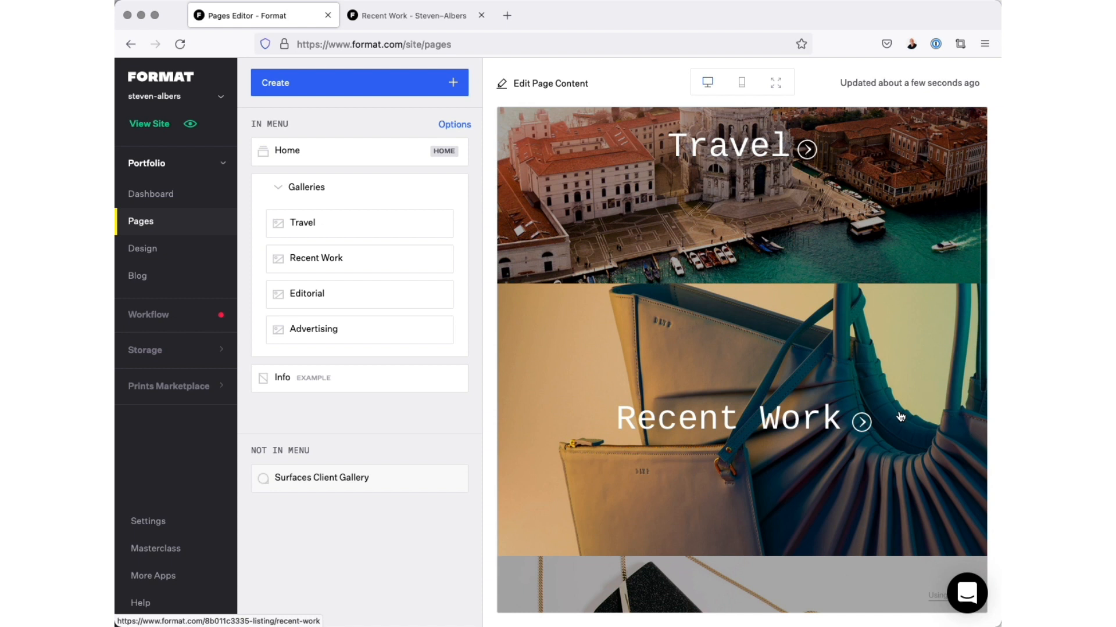
pyautogui.moveTo(733, 416)
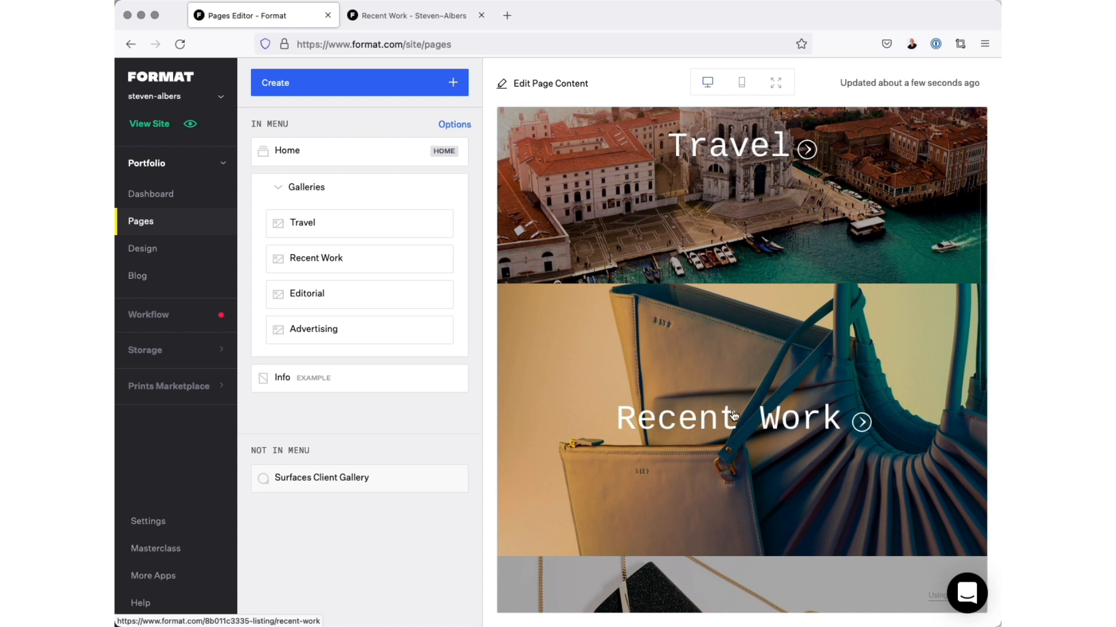
pyautogui.moveTo(712, 415)
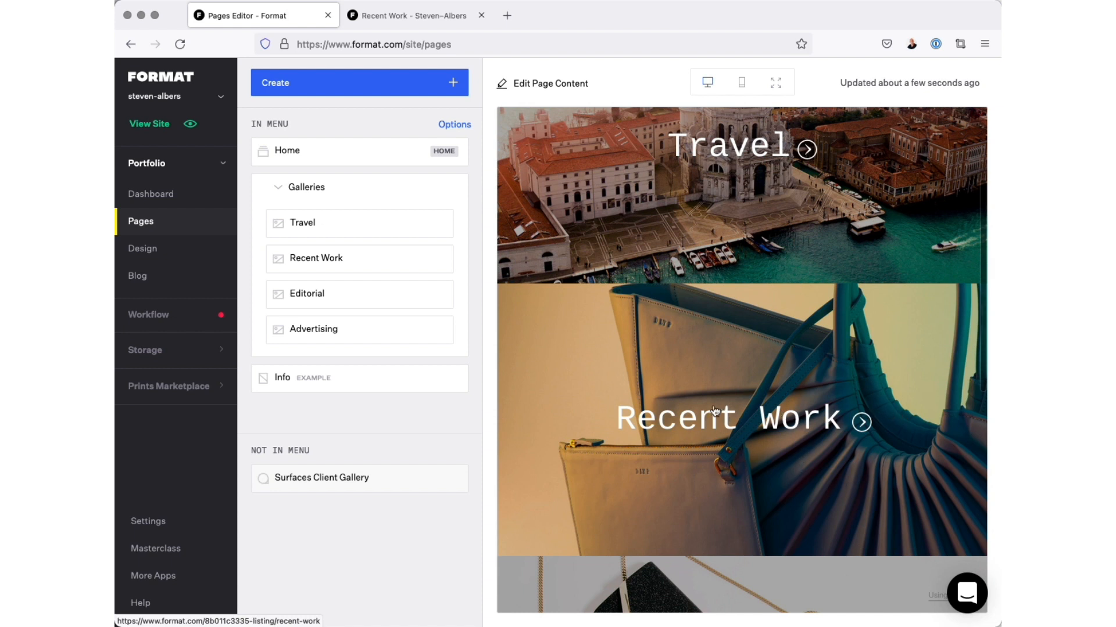
pyautogui.moveTo(752, 414)
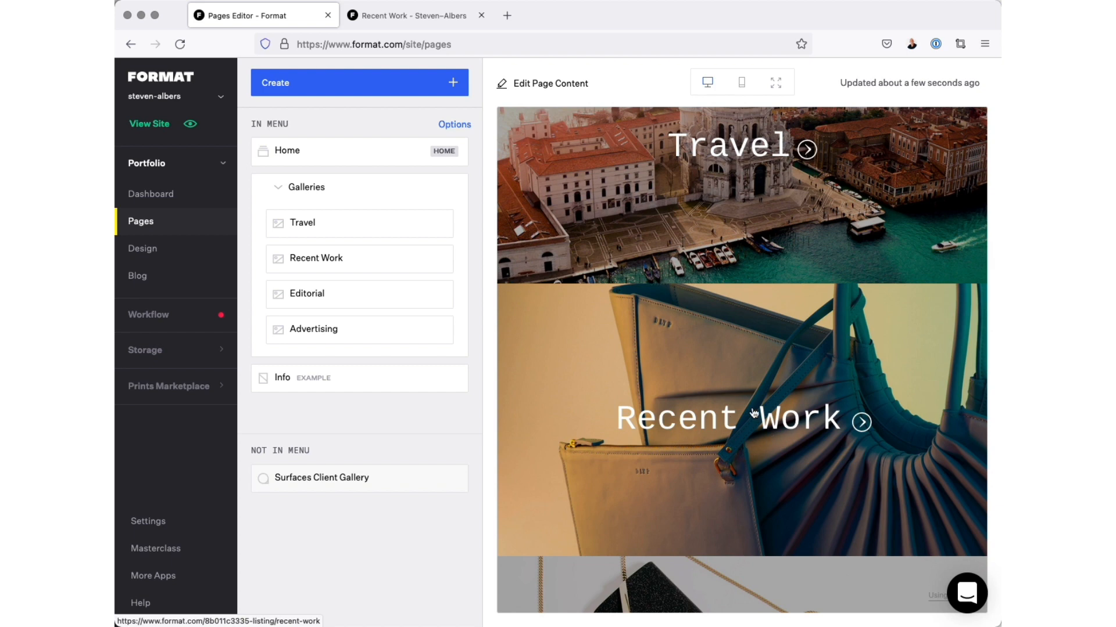
pyautogui.moveTo(760, 471)
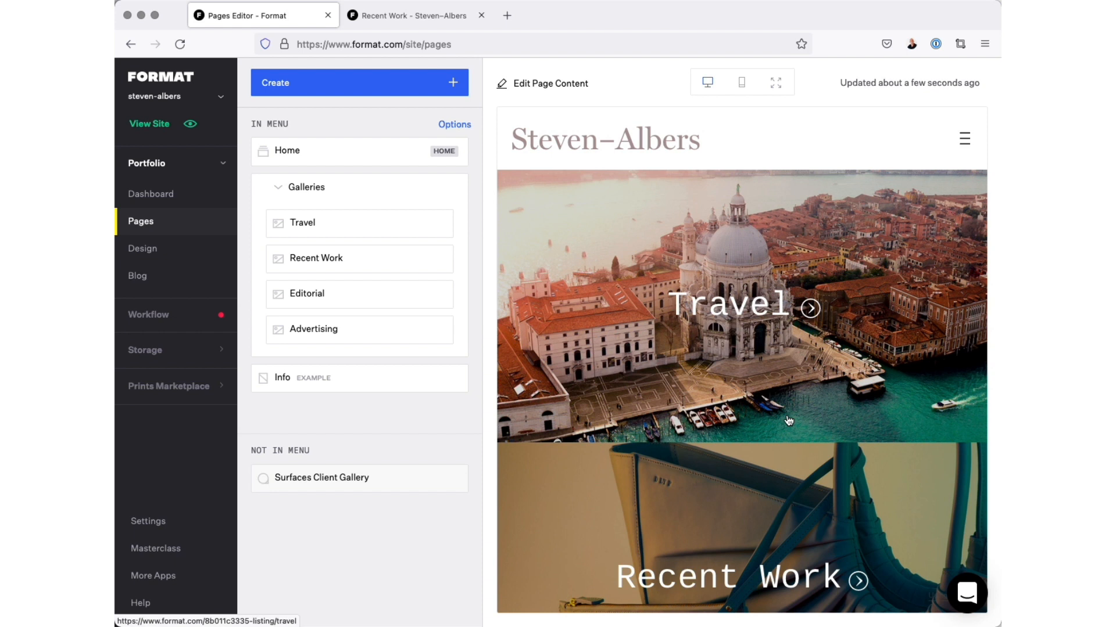
pyautogui.moveTo(816, 413)
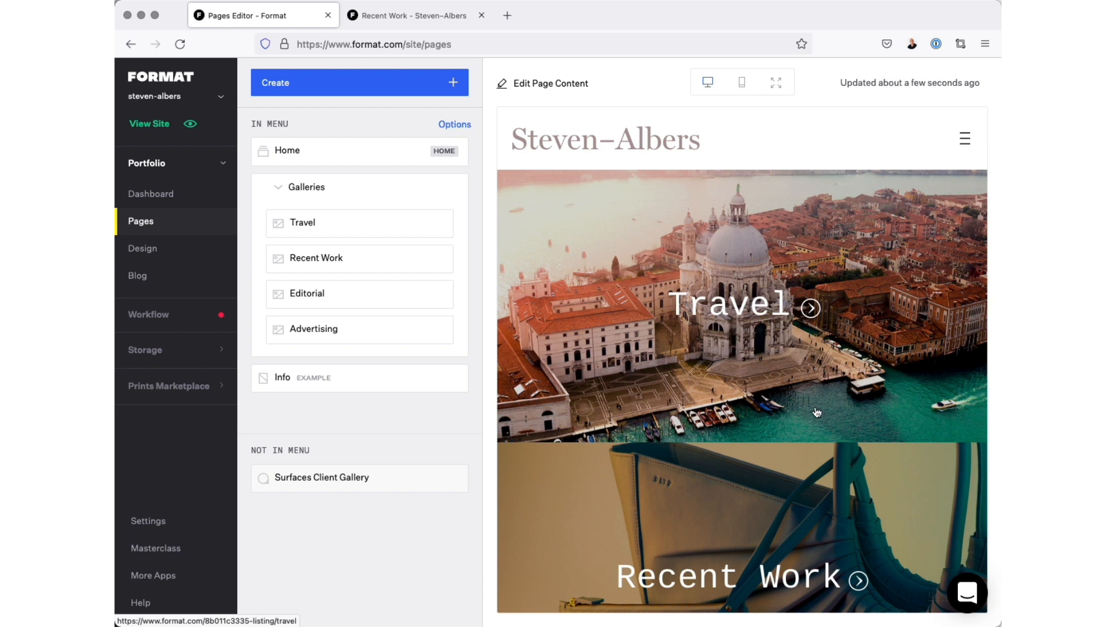